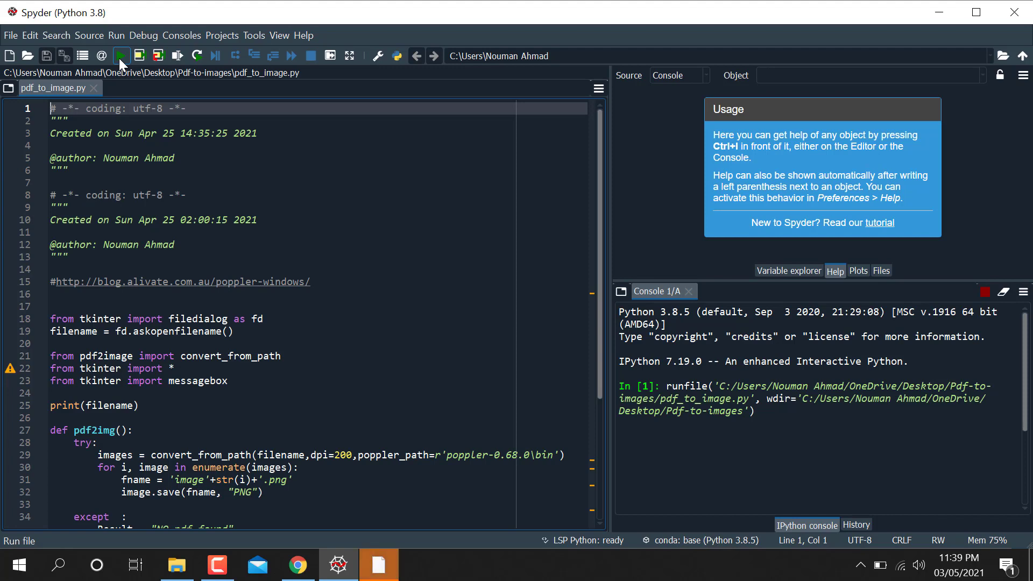
mouse_move(361, 527)
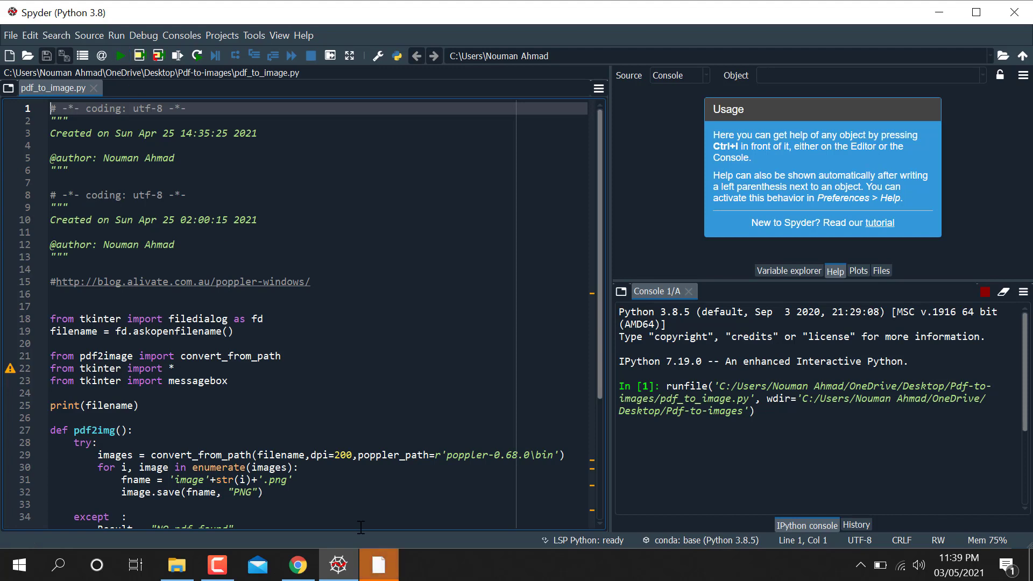
Run the script and convert 09233366.pdf from the XAI folder into page images.
left_click(118, 56)
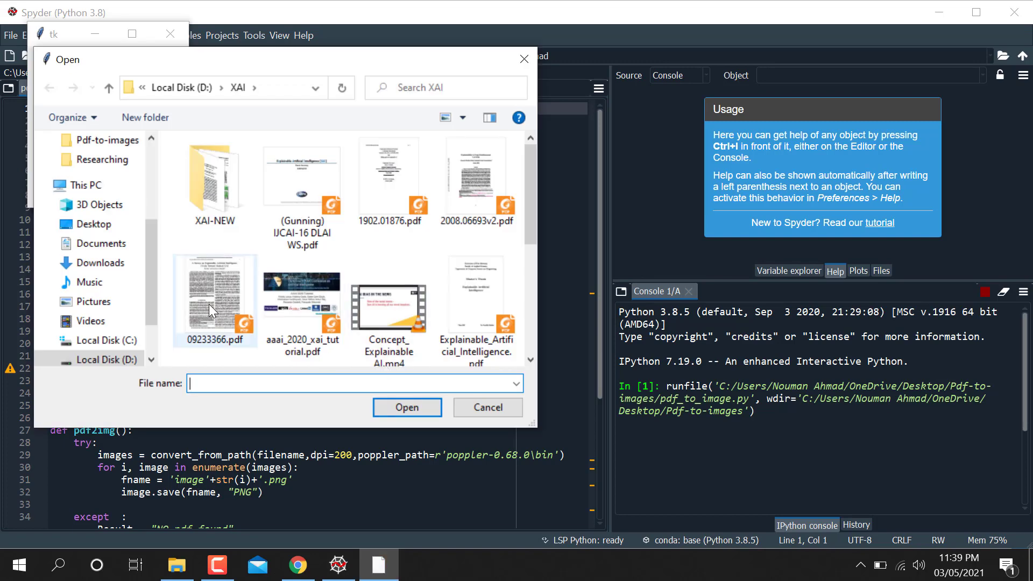
left_click(214, 299)
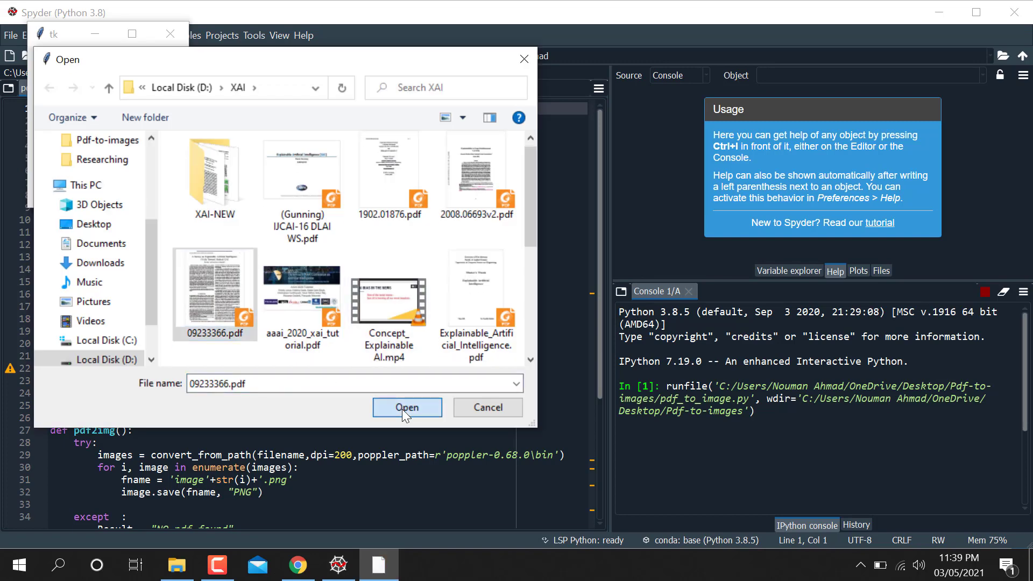
left_click(407, 408)
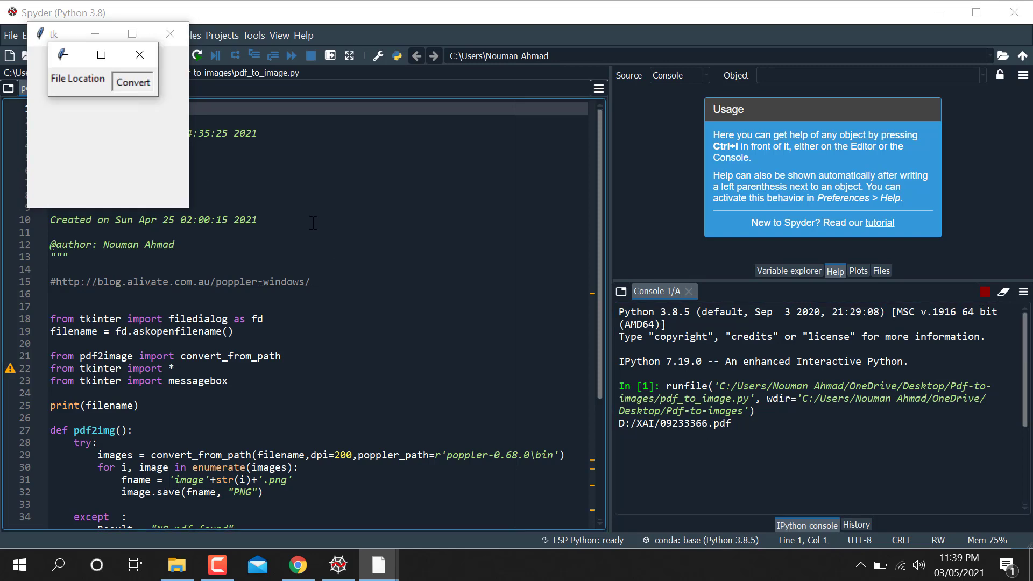
mouse_move(183, 176)
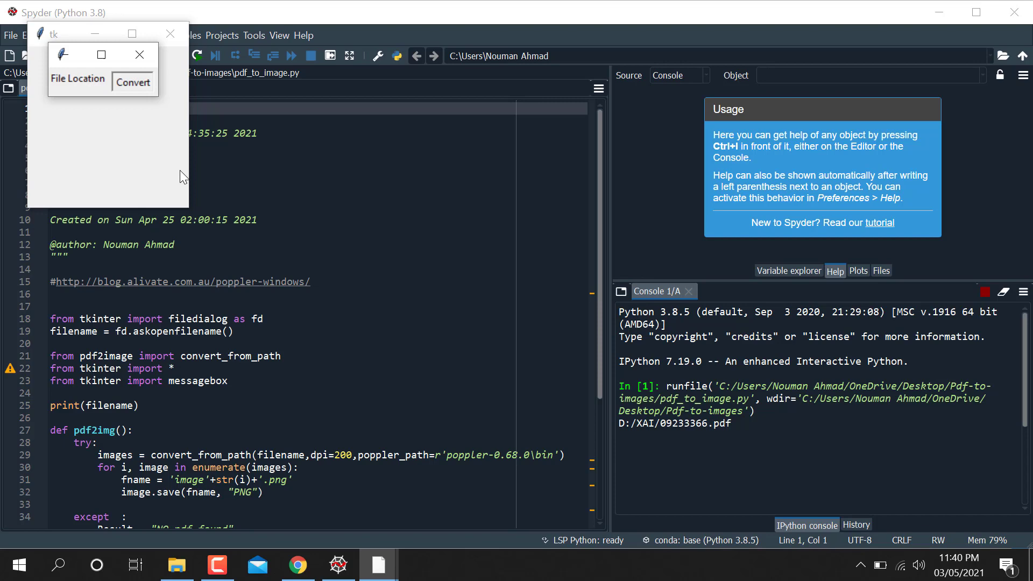
left_click(132, 82)
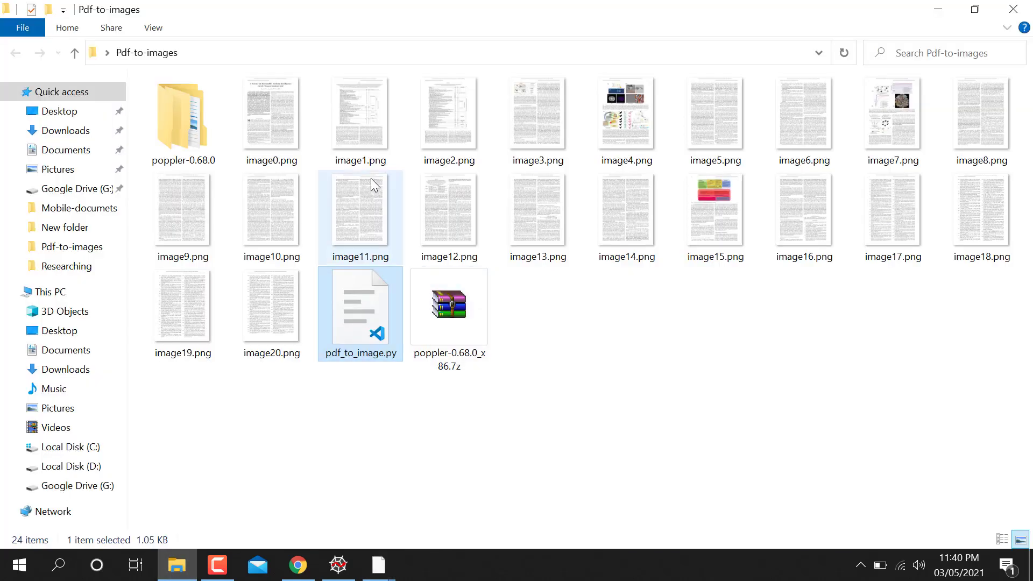
Browse the generated PNGs in Pdf-to-images and select image0.png.
left_click(271, 121)
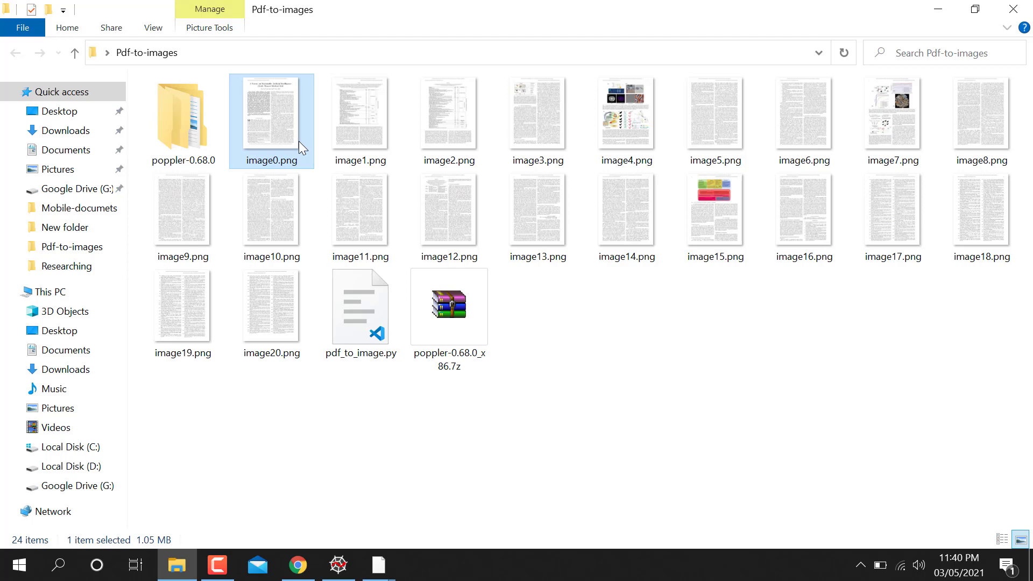
left_click(361, 121)
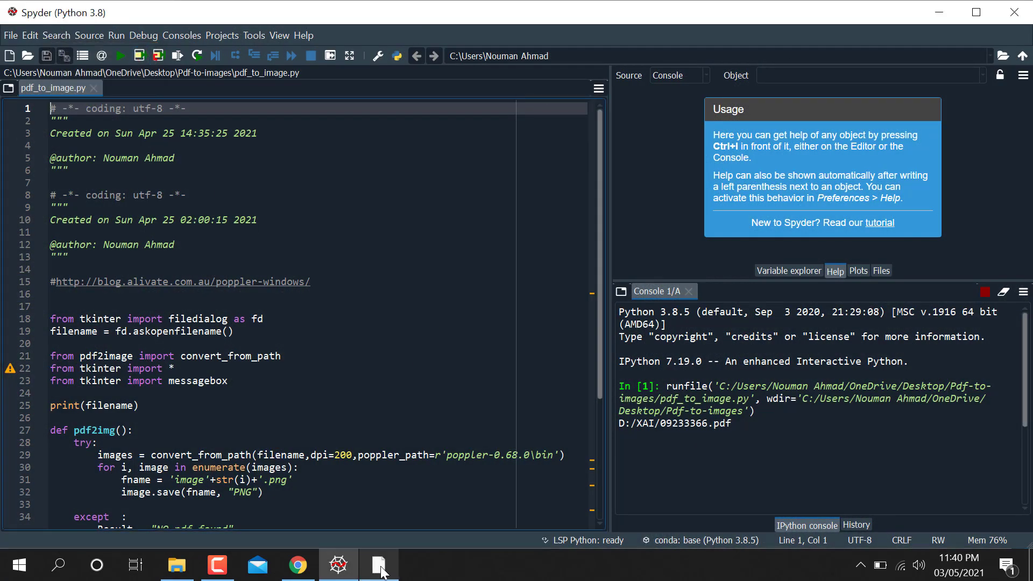
Bring up the leftover empty tk window and close it.
left_click(379, 566)
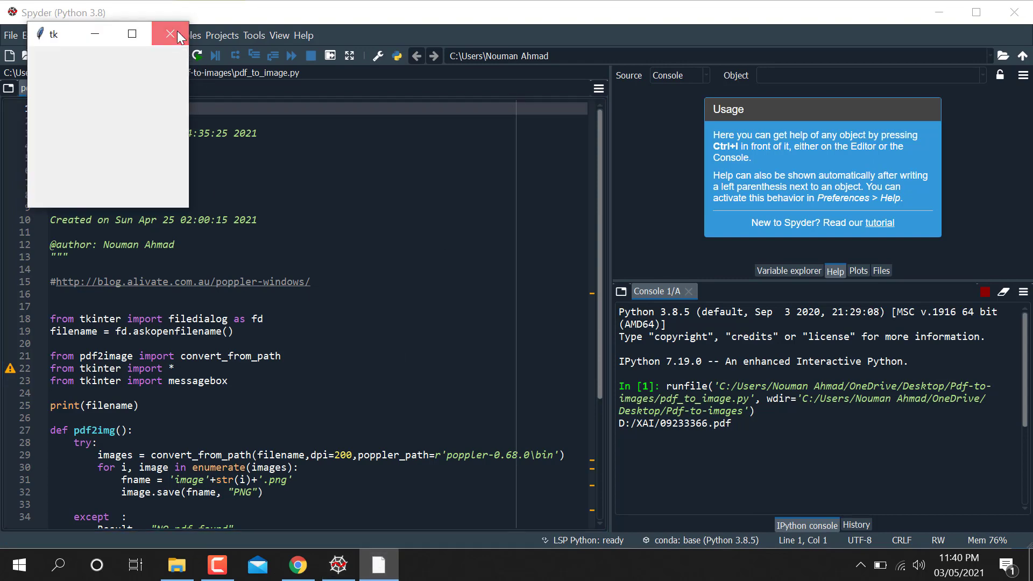
left_click(170, 33)
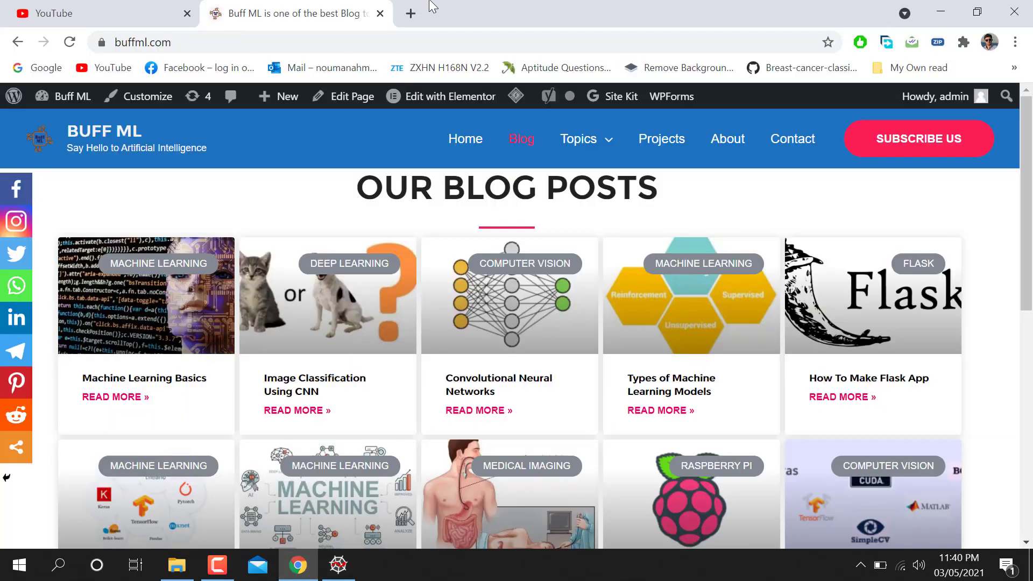
Open a new Chrome tab for blog.alivate.com.au/poppler-windows/.
left_click(410, 13)
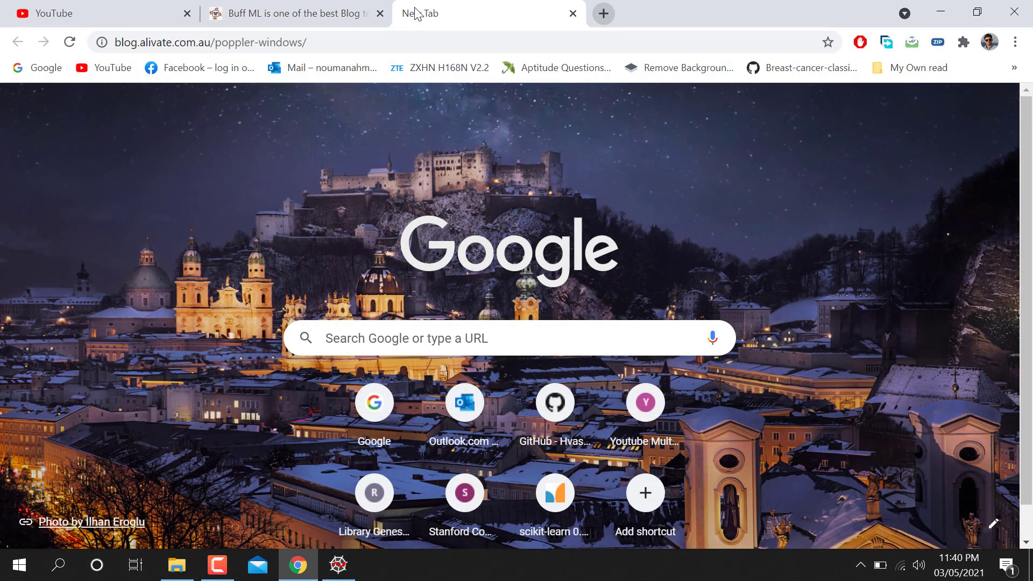
left_click(176, 566)
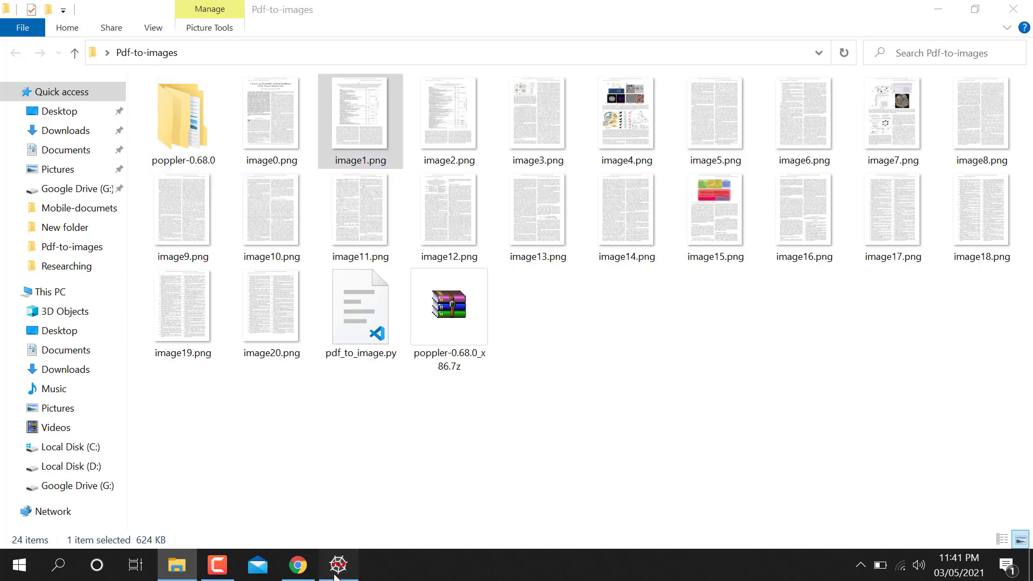
Return to Spyder and highlight messagebox on line 23 of pdf_to_image.py.
left_click(338, 565)
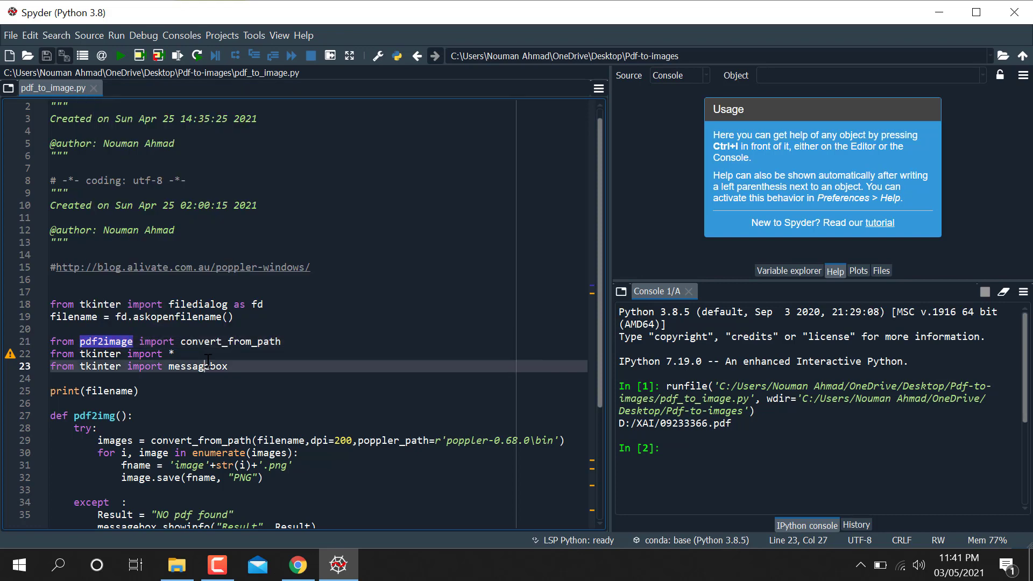
double_click(198, 366)
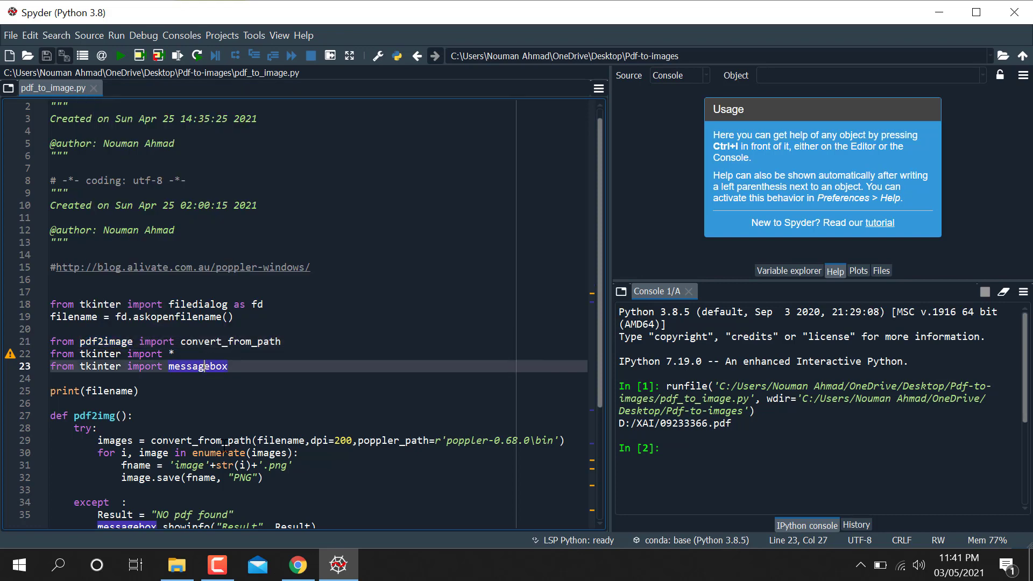
mouse_move(190, 538)
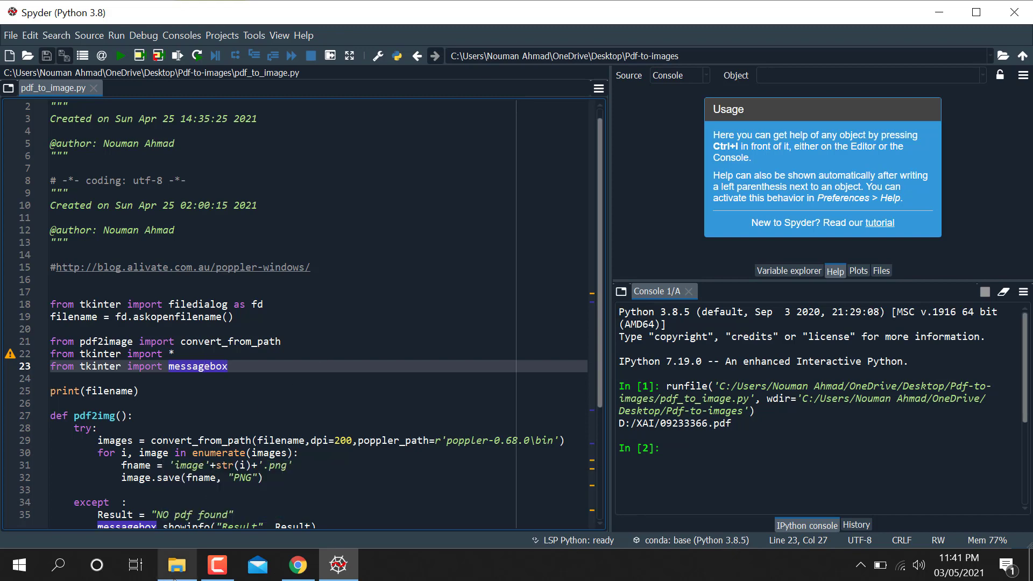
Scroll the Poppler for Windows page down to its binary download links.
left_click(297, 565)
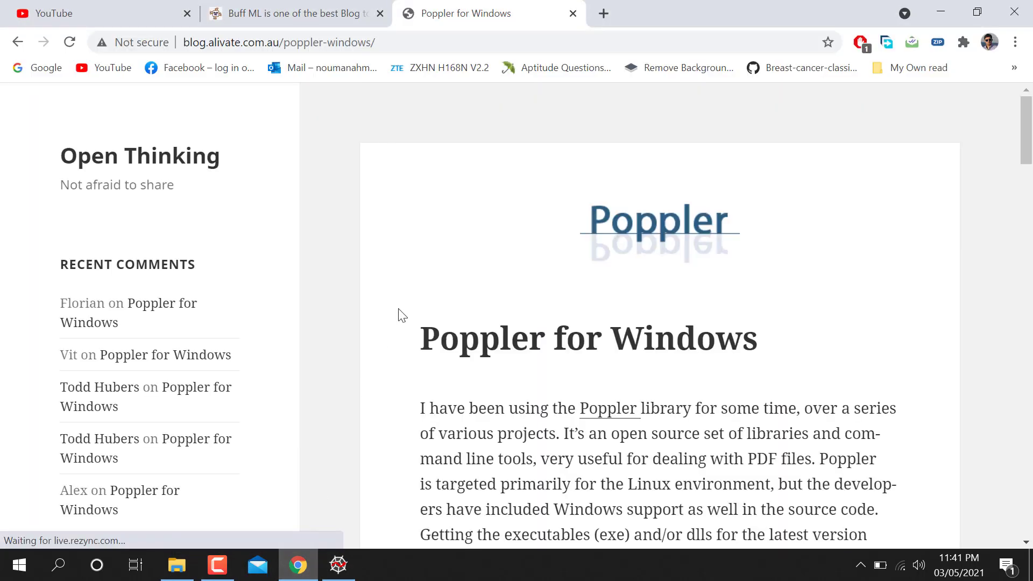
scroll("down", 3)
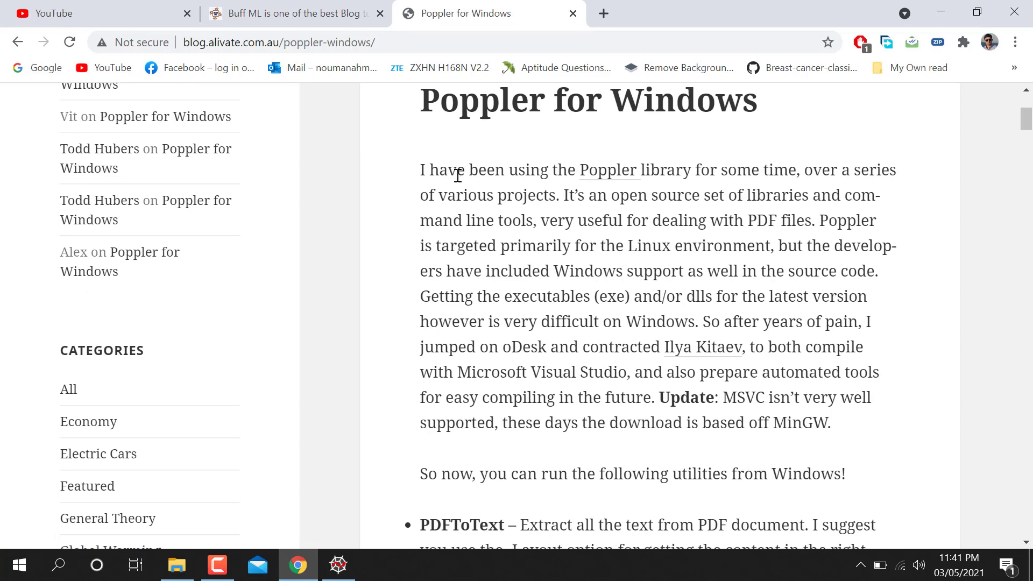
scroll("down", 3)
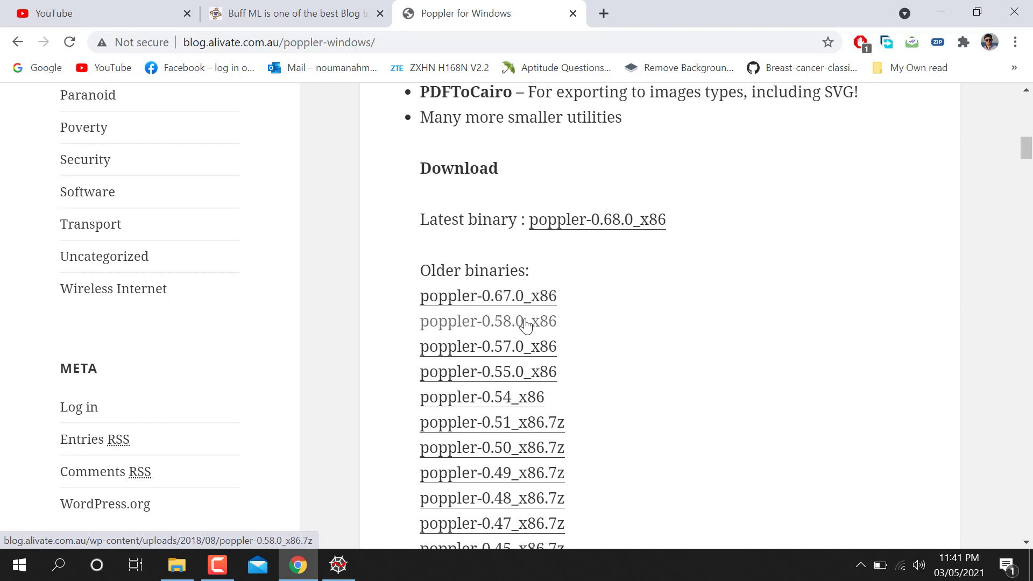
scroll("down", 3)
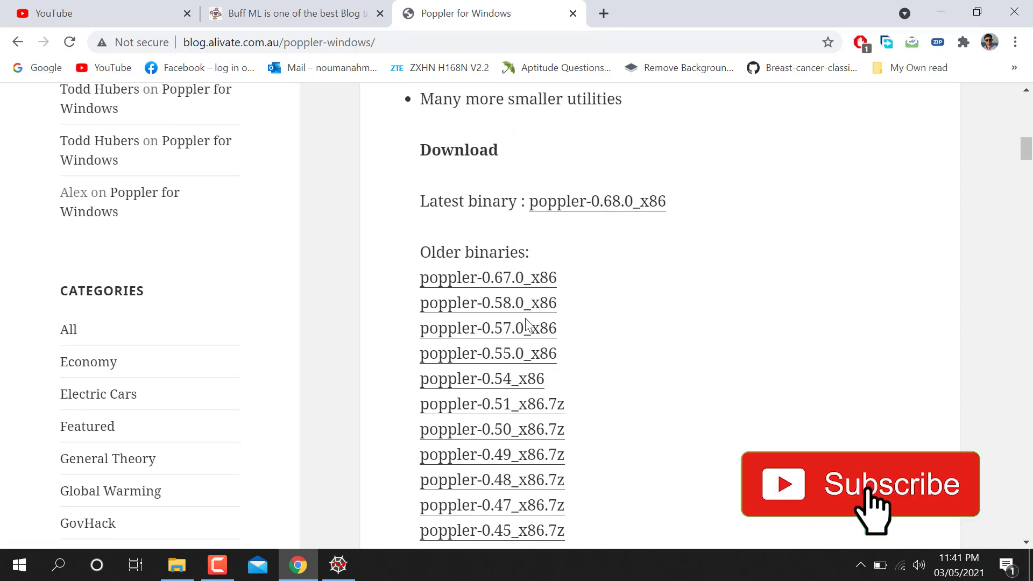
left_click(176, 566)
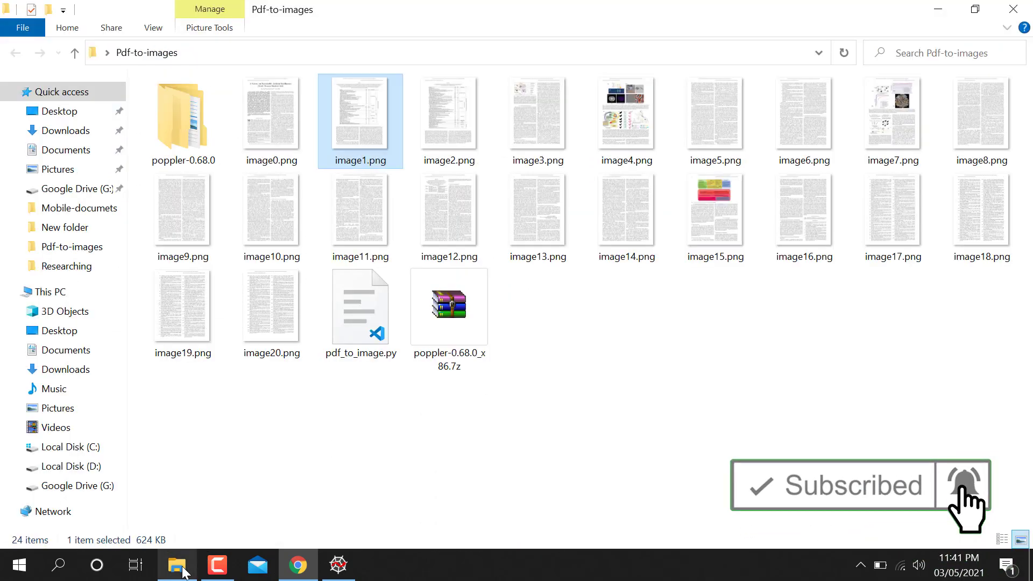
Select the poppler-0.68.0_x86.7z archive beside the page images, then return to Spyder.
left_click(449, 306)
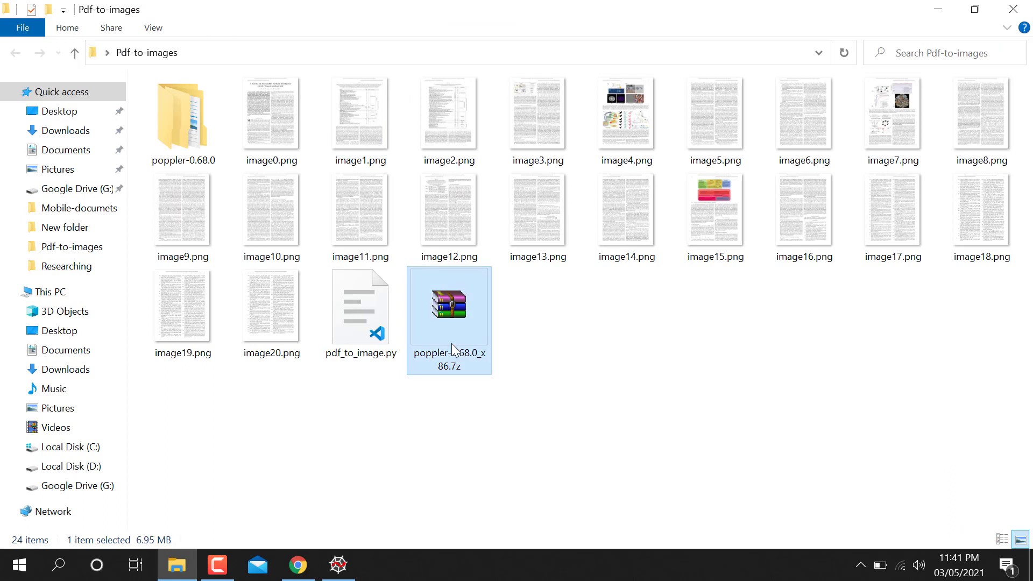
mouse_move(411, 394)
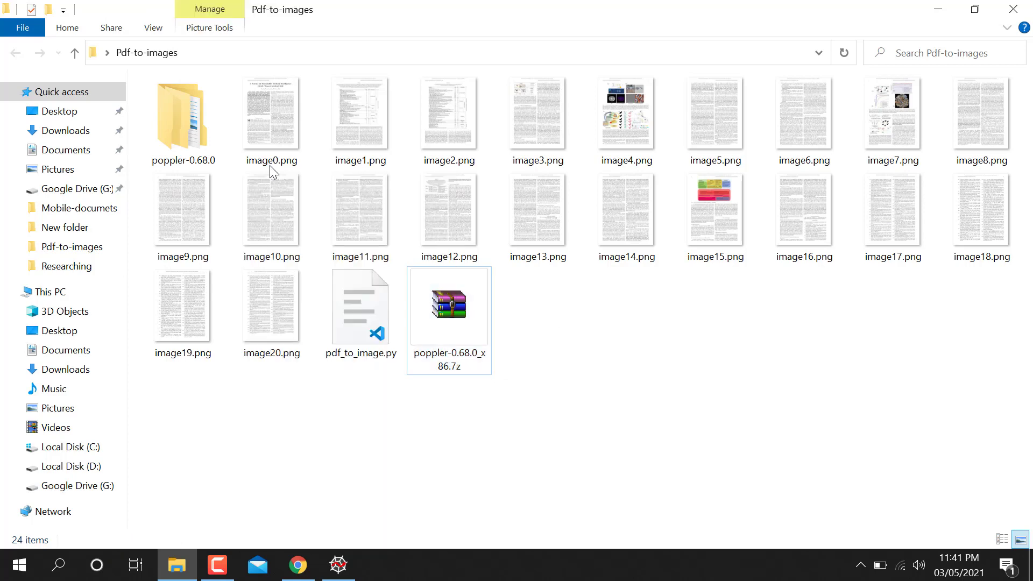
left_click(338, 564)
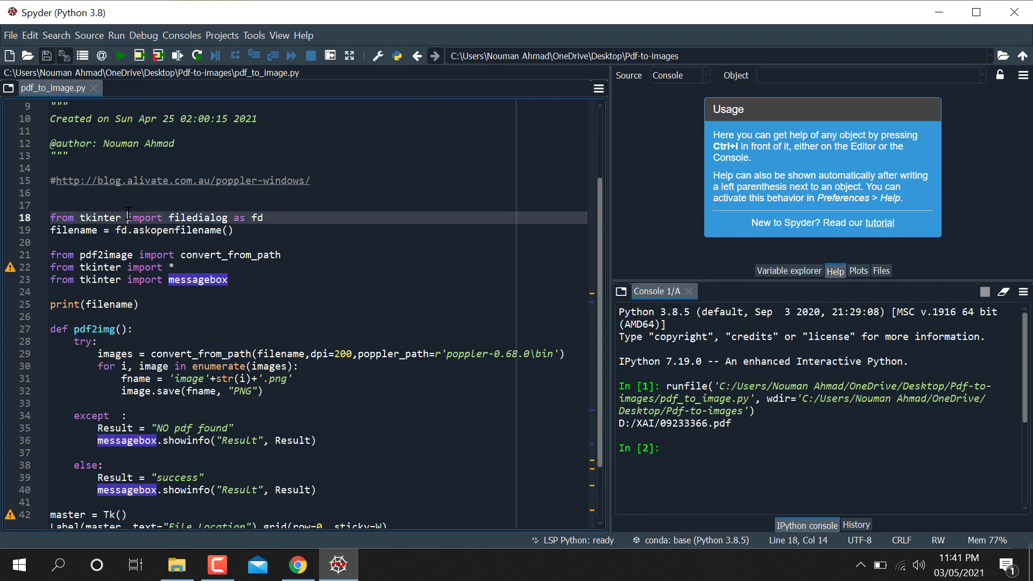
Highlight filedialog to show its documentation, then rerun the script and close its tk window.
left_click(199, 217)
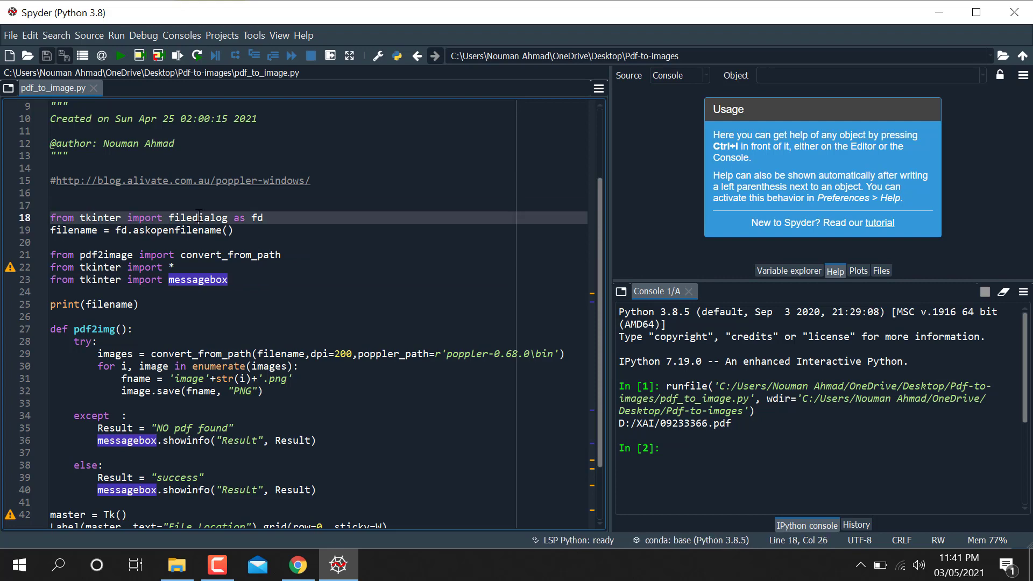
double_click(200, 217)
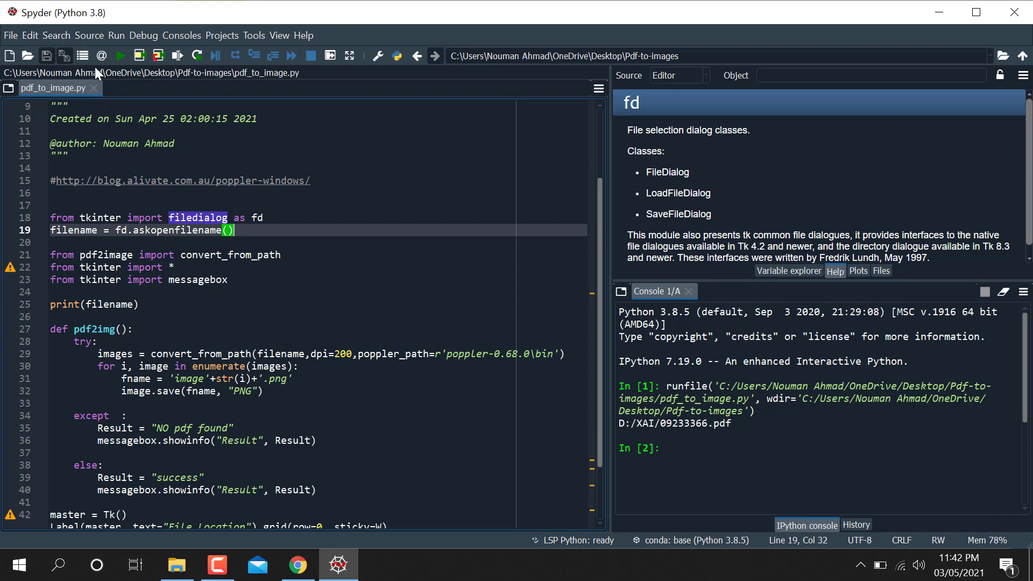
left_click(117, 56)
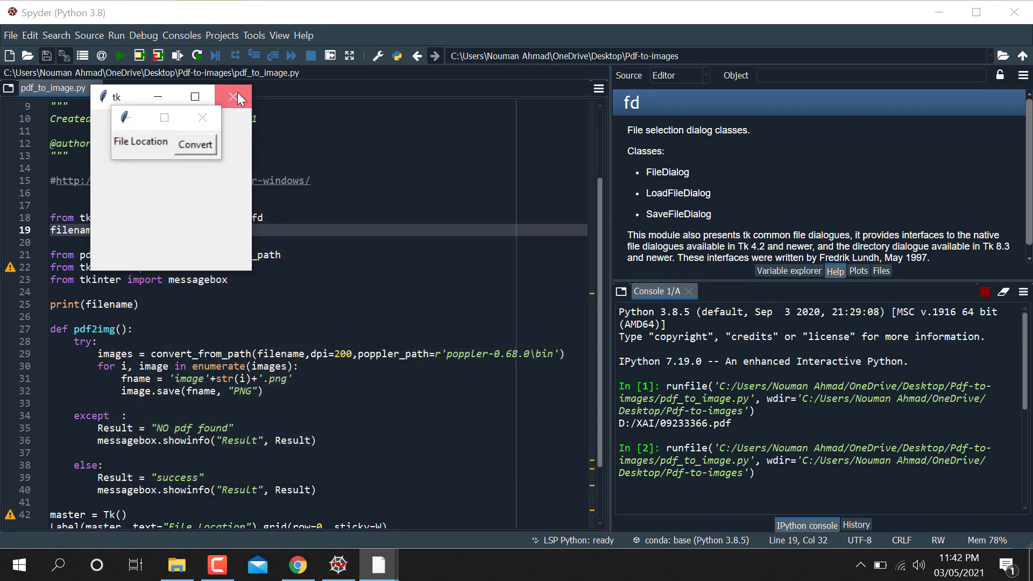
left_click(233, 97)
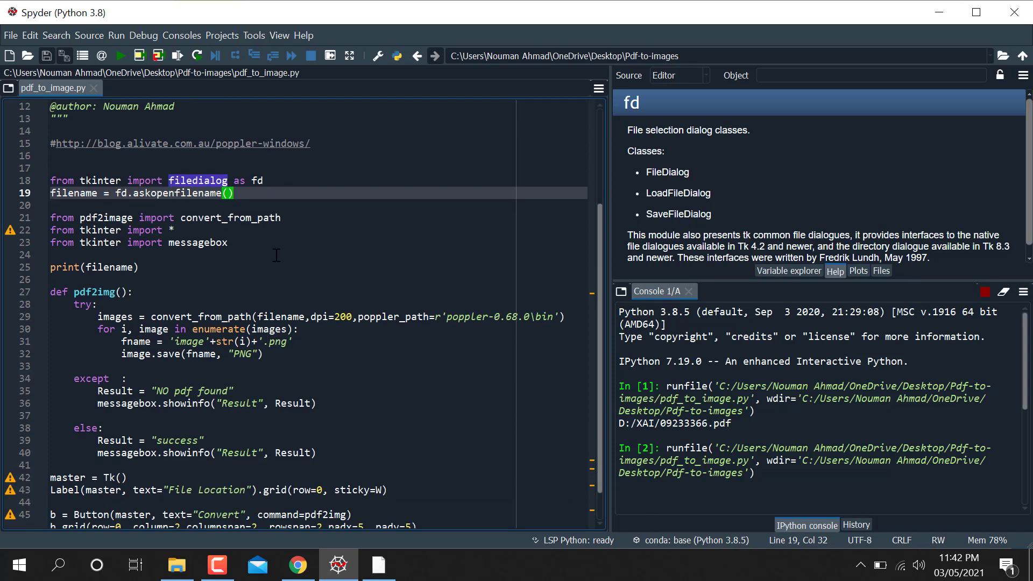
Select the pdf2image module name in the imports and return to the Poppler page.
scroll("down", 3)
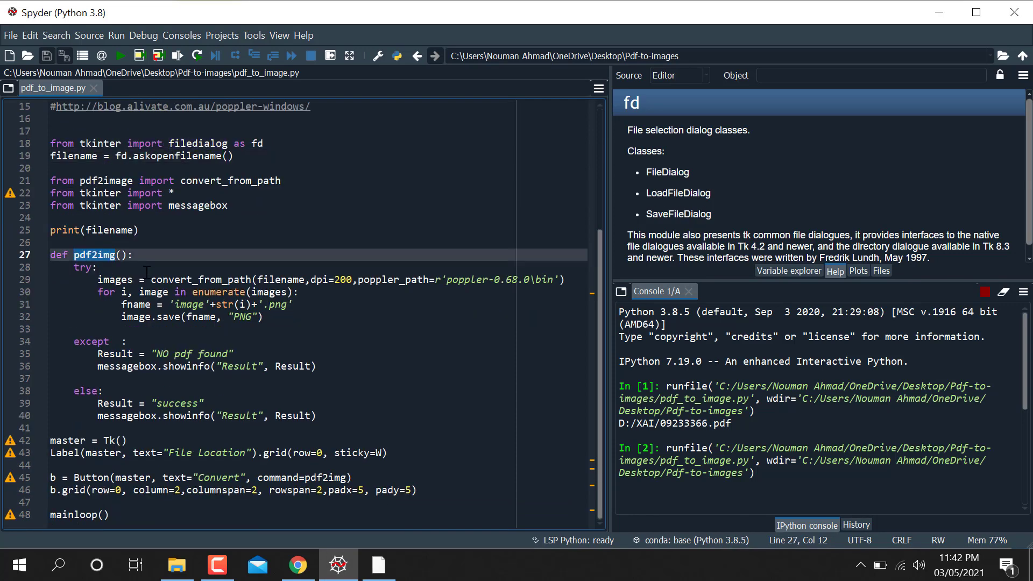
left_click(63, 242)
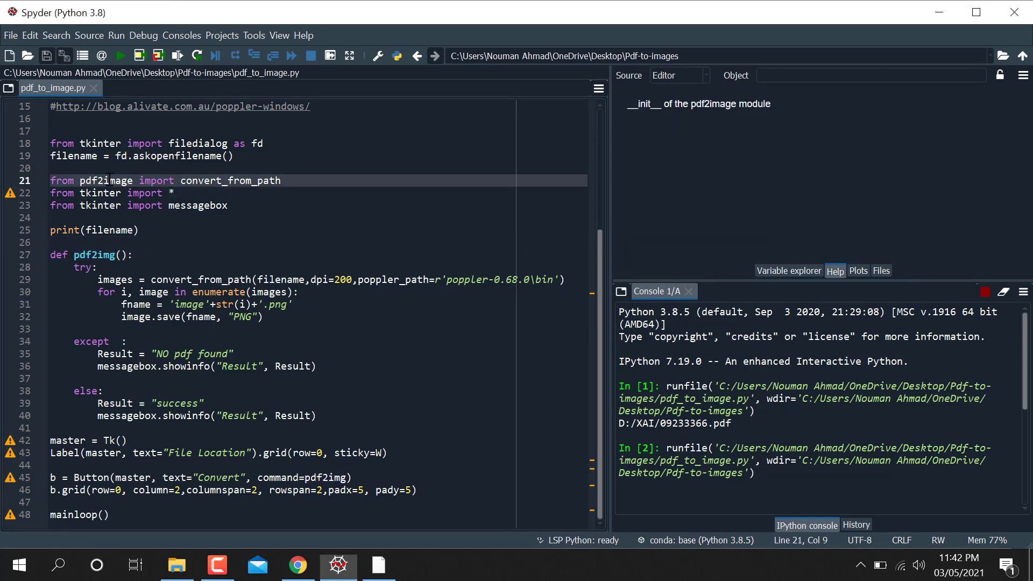
double_click(107, 180)
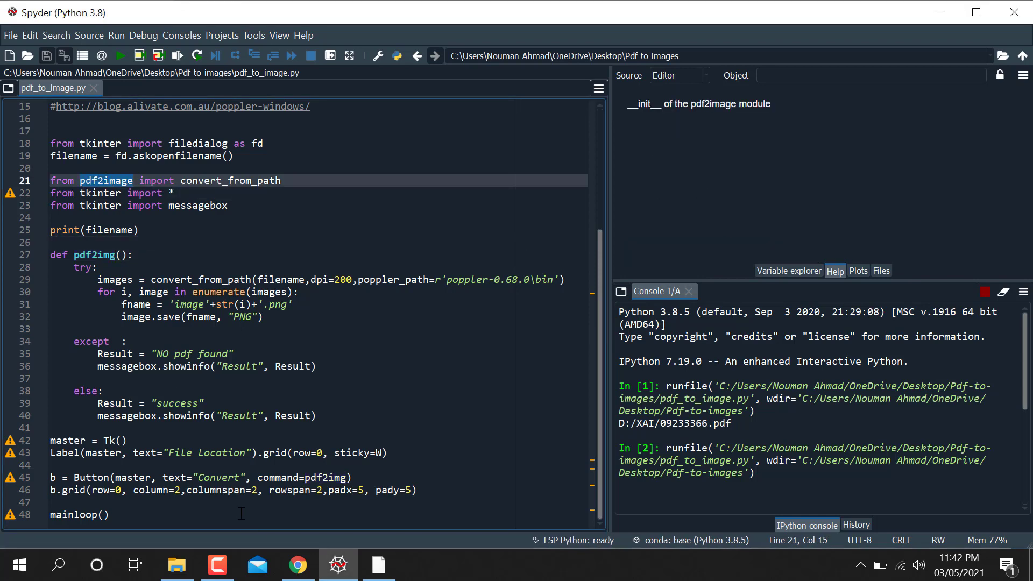
left_click(297, 564)
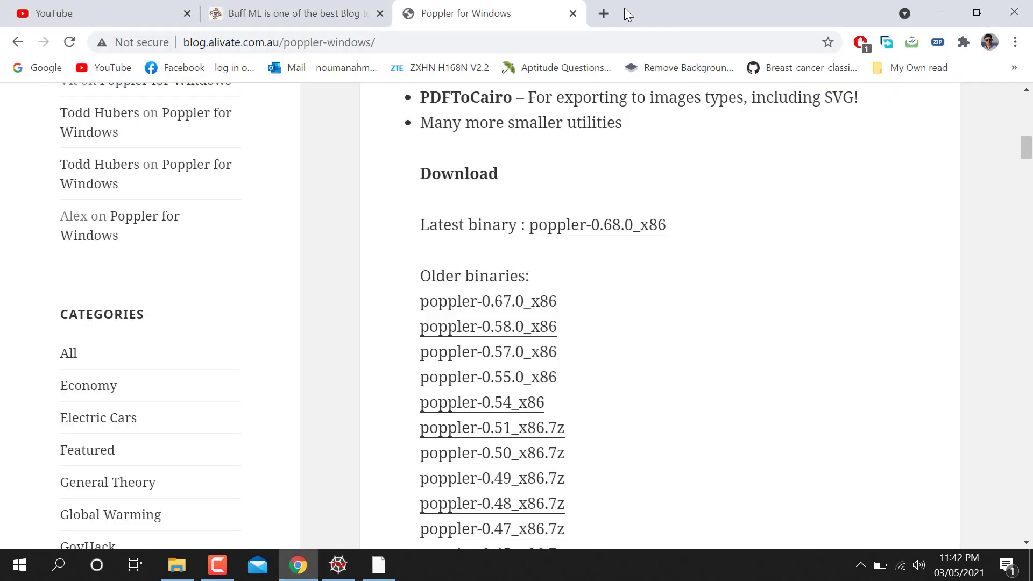
Search Google for pdf2image, open its PyPI page, and type 'ana' into Windows Search.
left_click(601, 13)
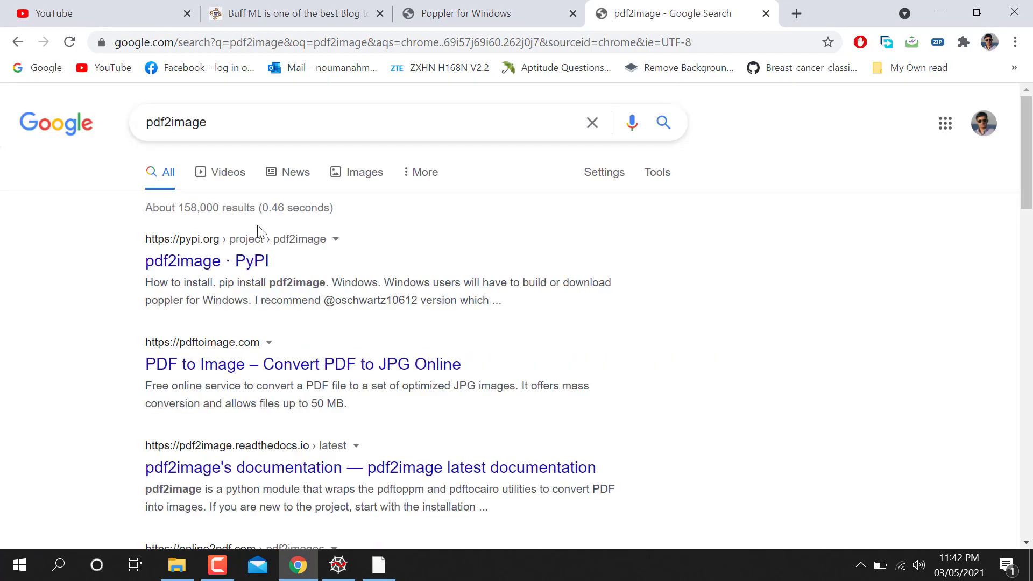
left_click(183, 261)
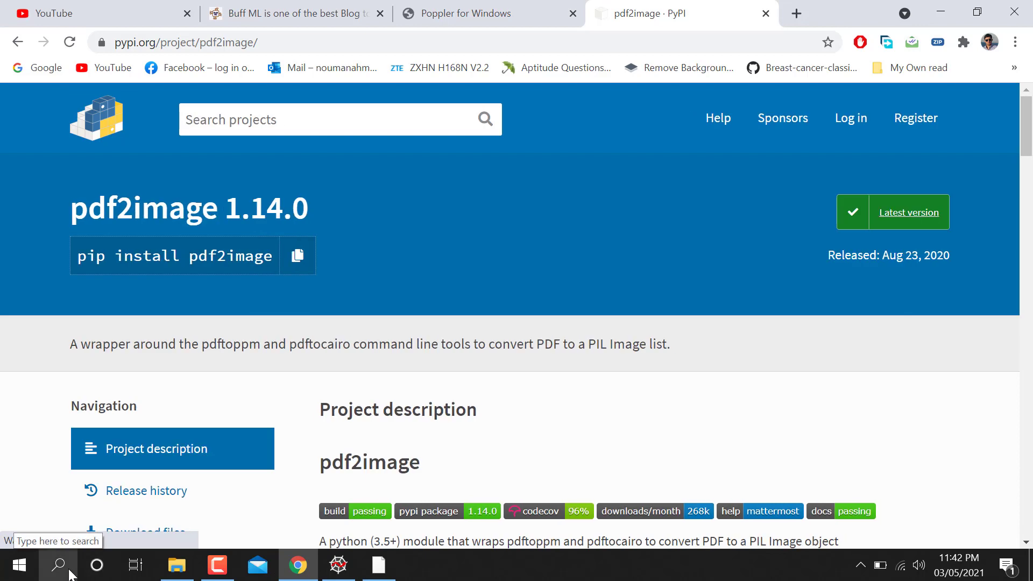
type("ana")
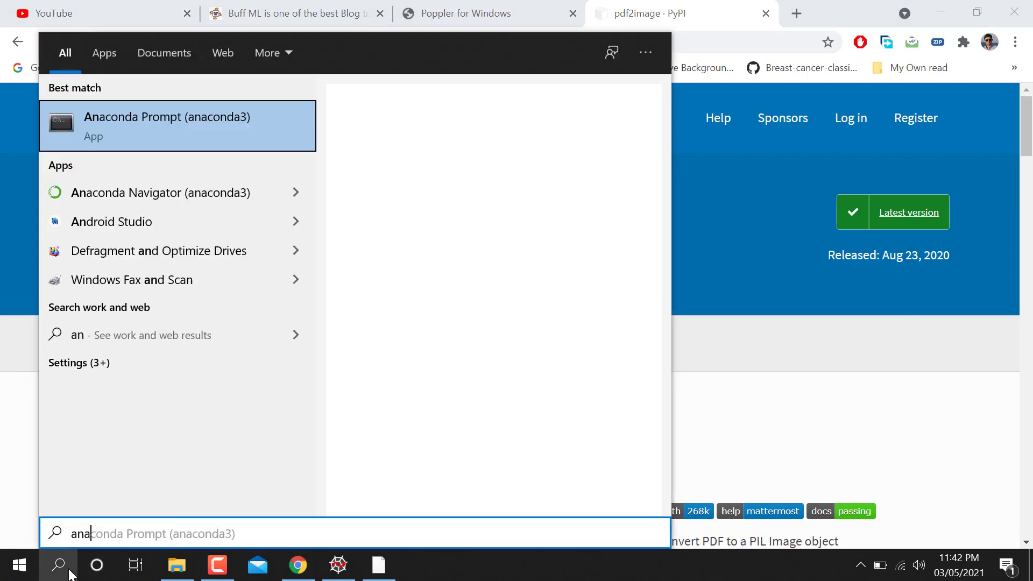
Launch Anaconda Prompt and enter 'pip install pdf2image'.
left_click(167, 125)
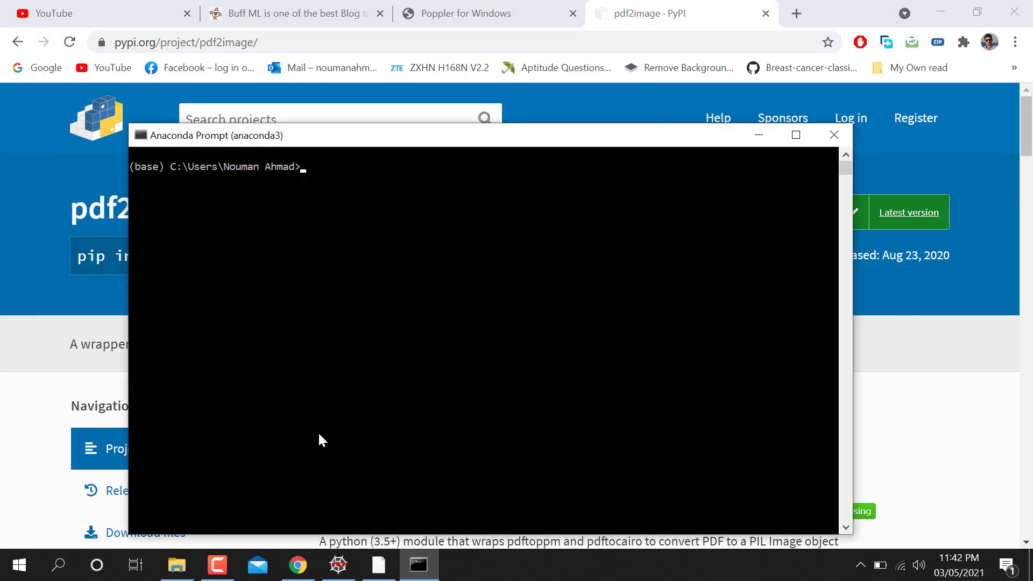
type("pip install pdf2image")
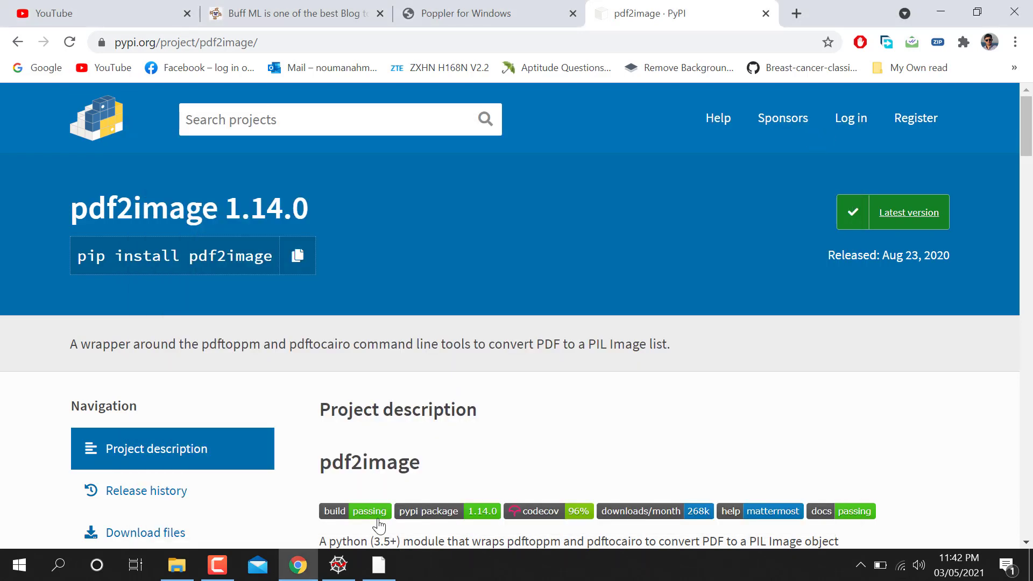
Review the tkinter imports, pdf2img uses and filename argument, then change dpi to 10.
left_click(338, 565)
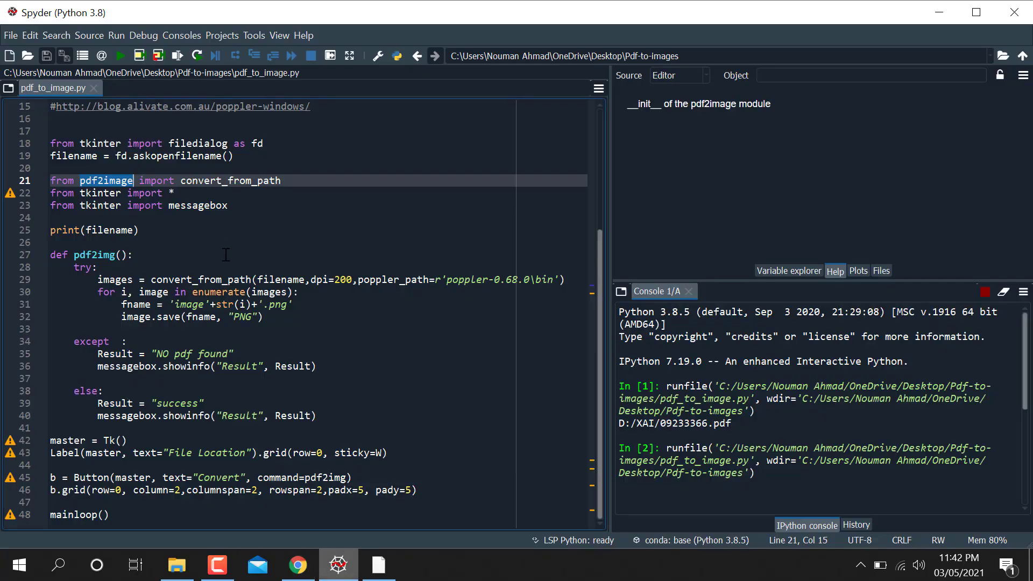
left_click(118, 193)
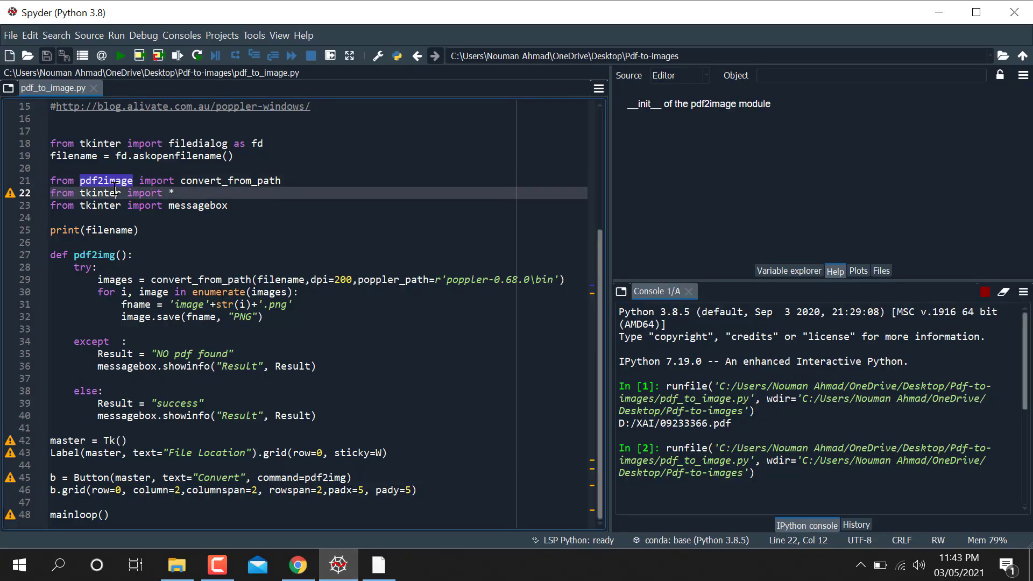
mouse_move(100, 143)
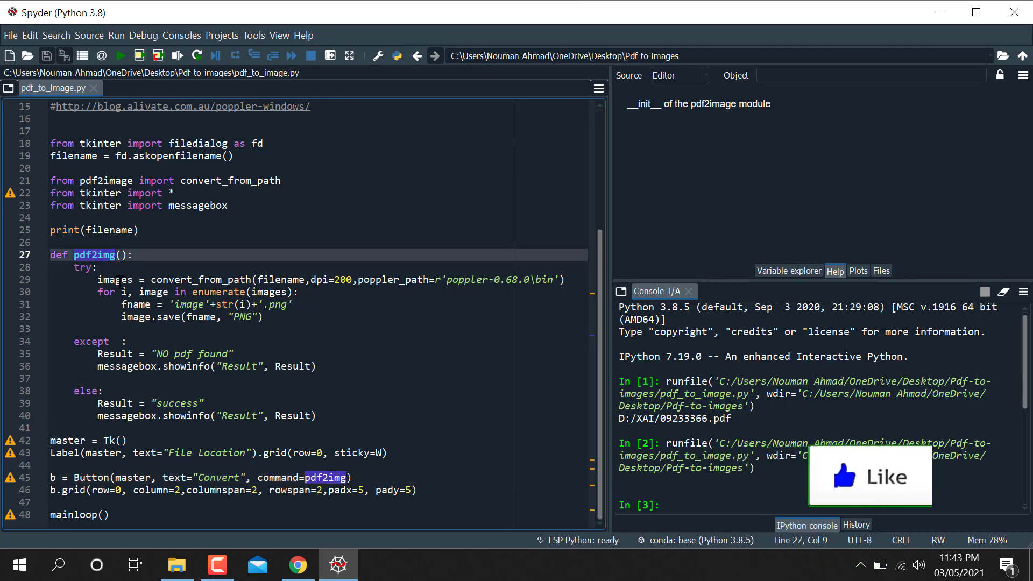
left_click(234, 279)
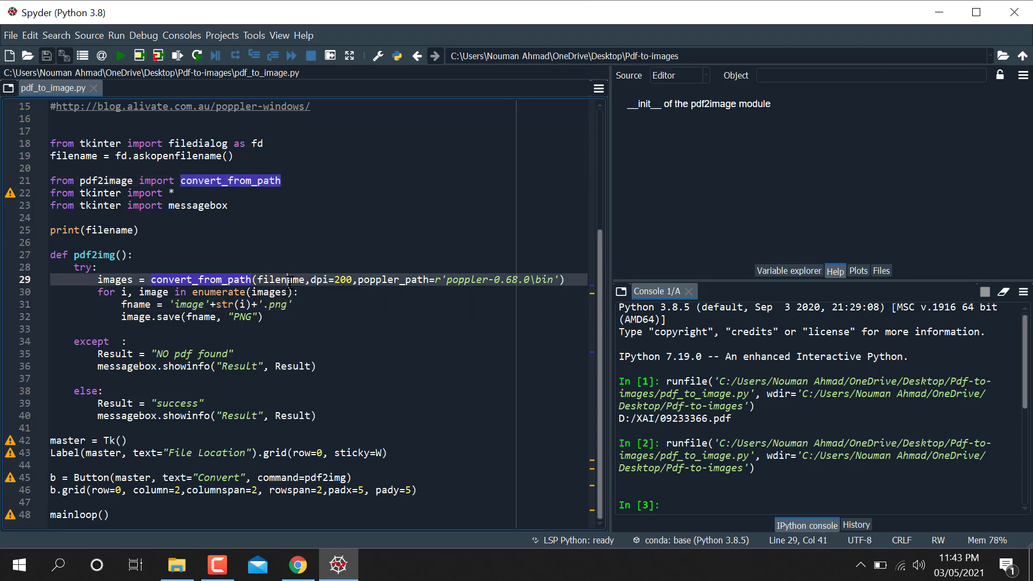
double_click(282, 279)
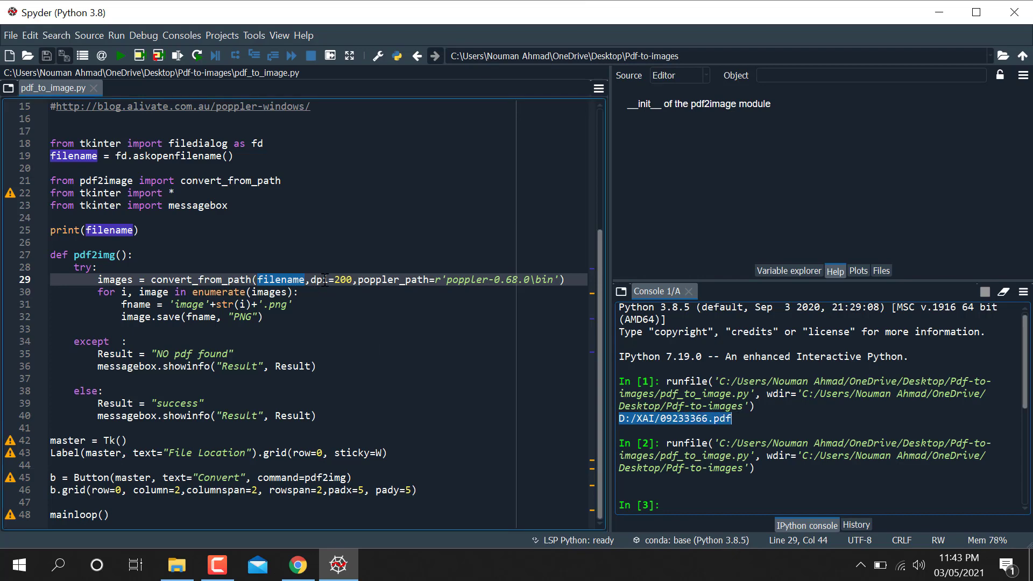
left_click(335, 279)
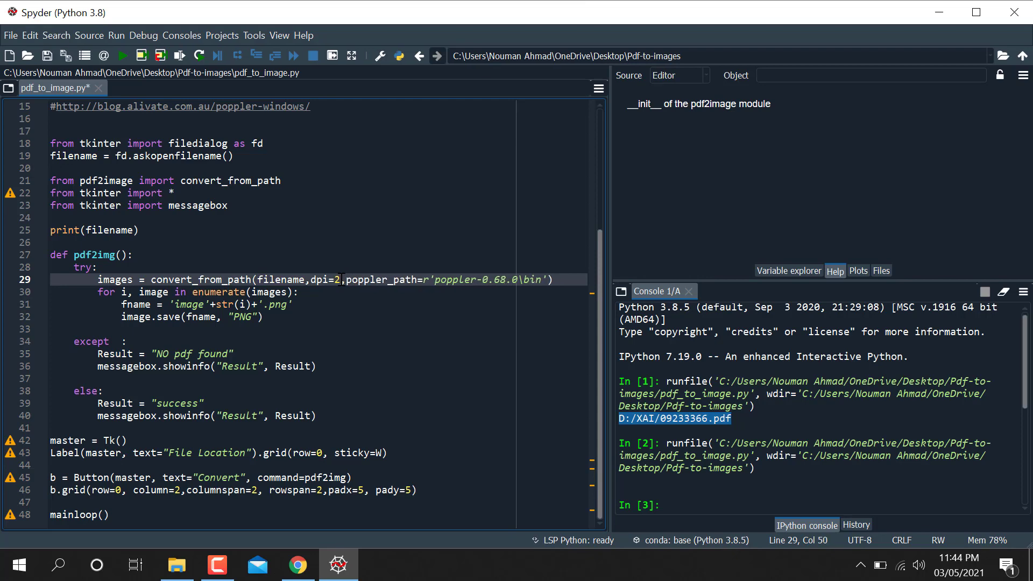
type("10")
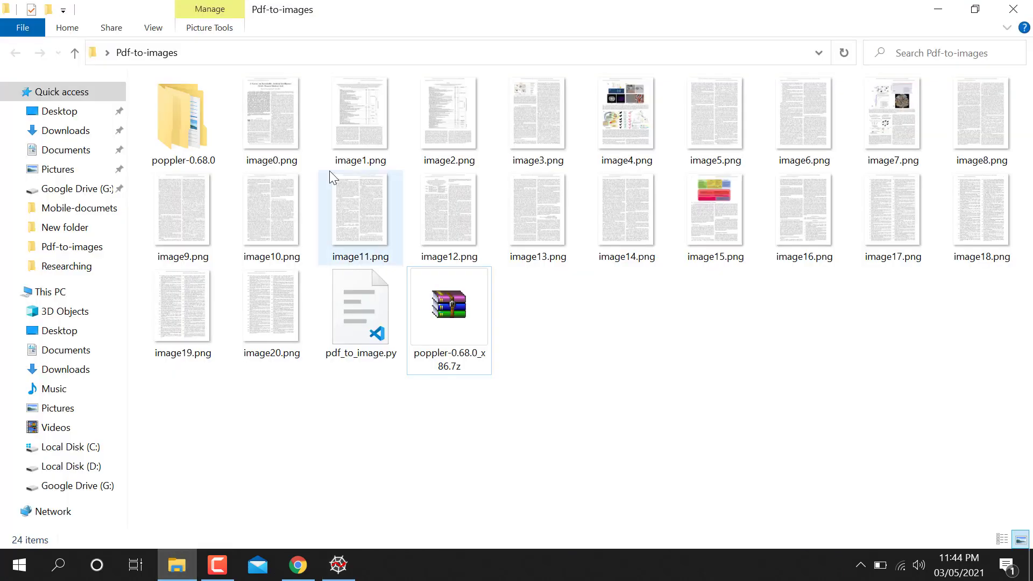
Check in Properties that image0.png measures 1700 × 2200 pixels.
double_click(271, 115)
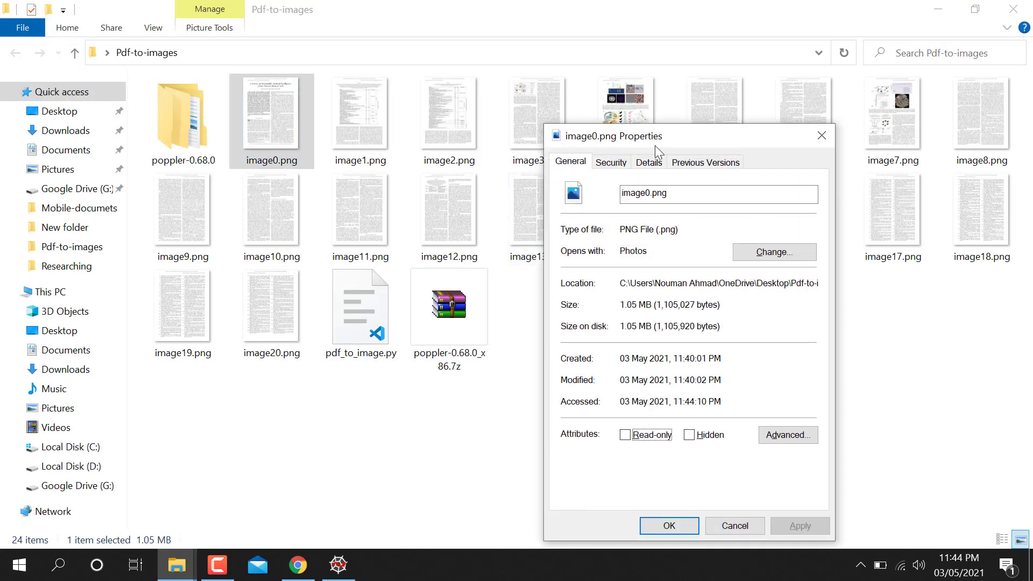
left_click(648, 162)
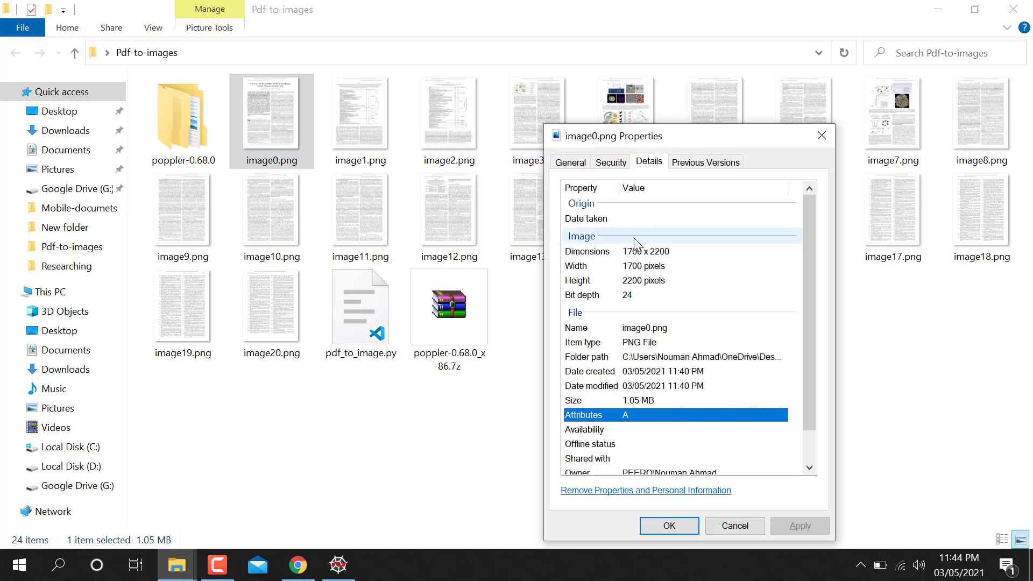
mouse_move(662, 259)
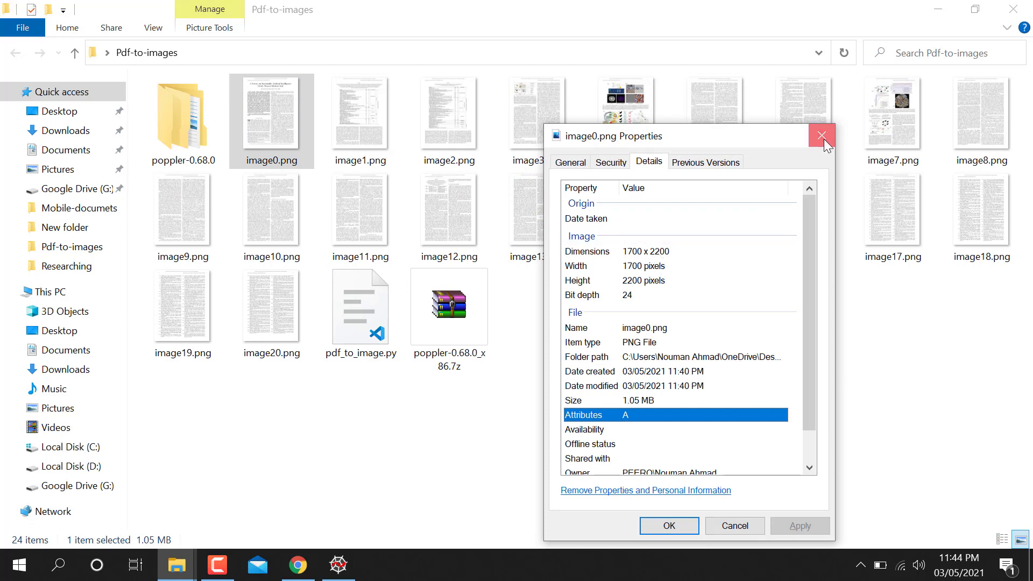
left_click(822, 136)
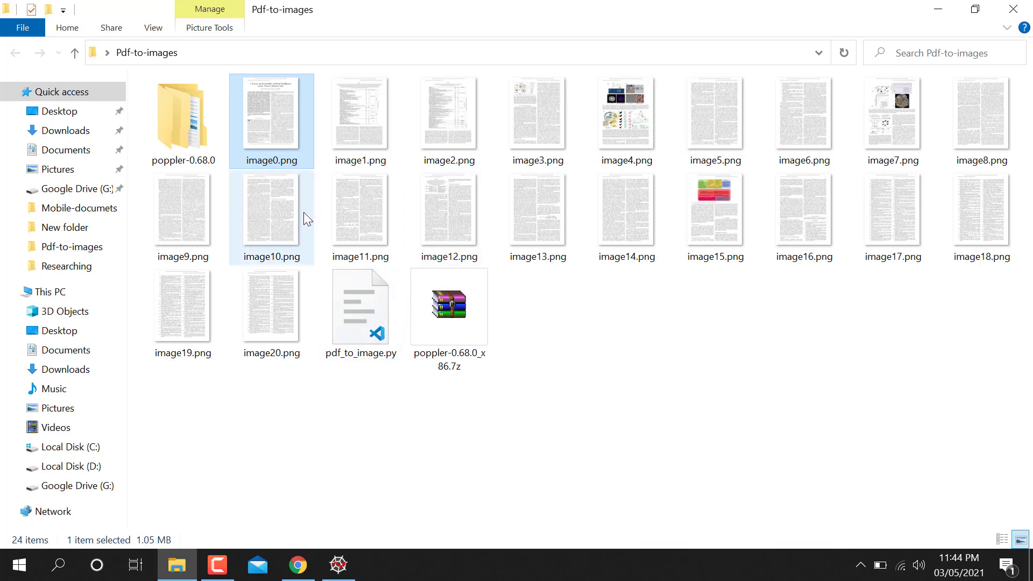
Delete image0–image20 from the Pdf-to-images folder and return to Spyder.
left_click(271, 316)
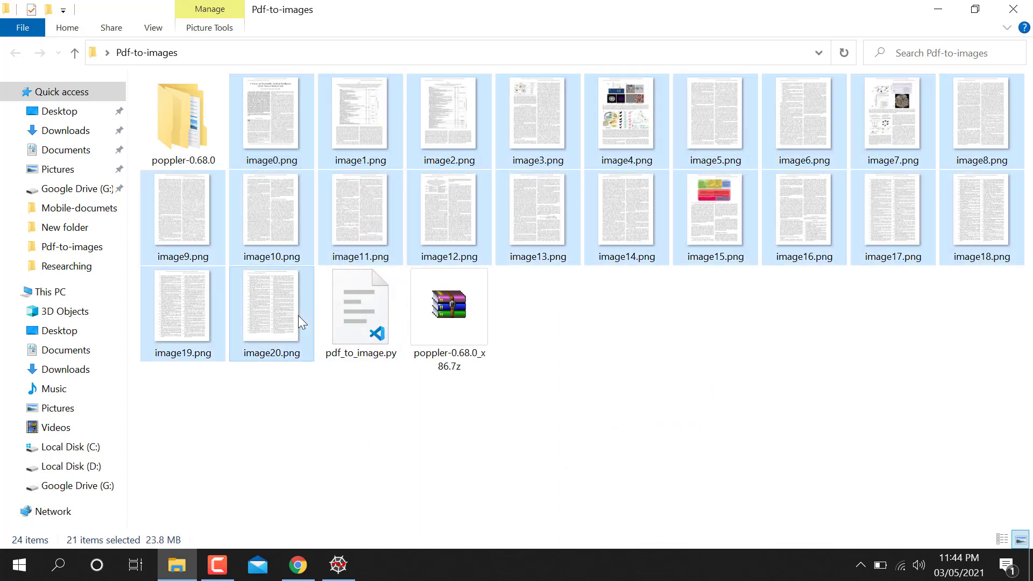
key("Delete")
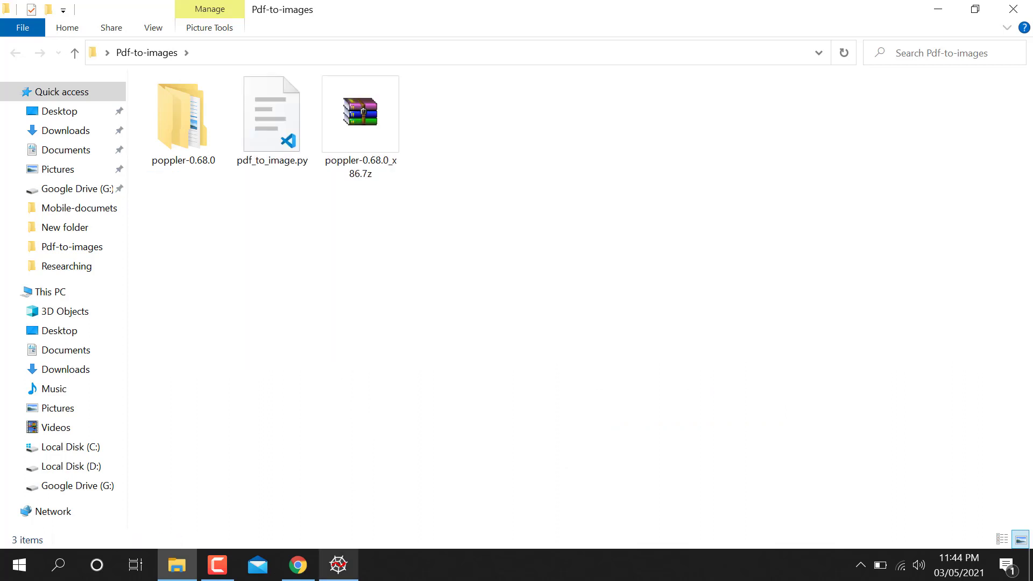
left_click(338, 565)
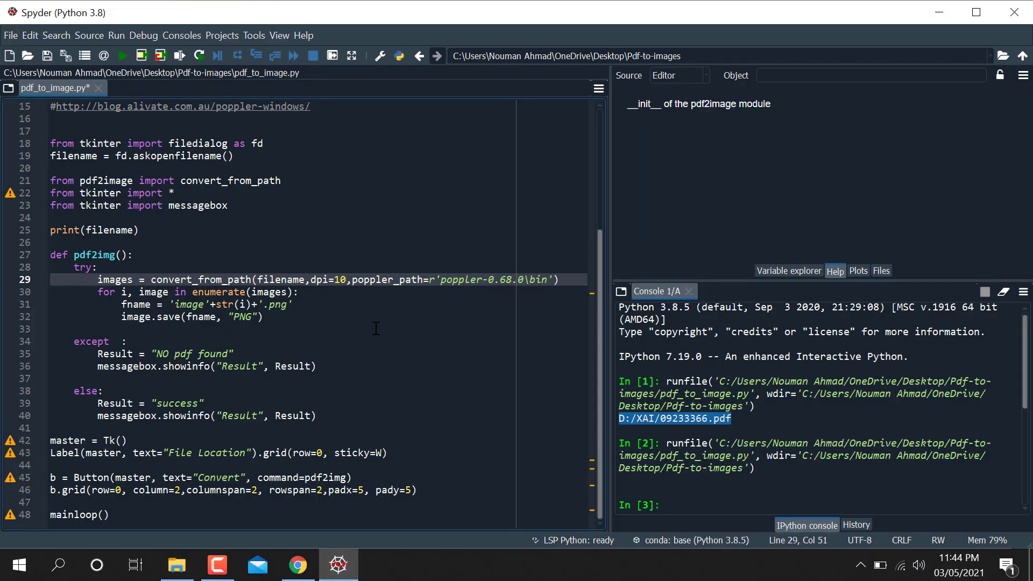
Rerun the script on 09233366.pdf, convert it, and dismiss the success message.
left_click(124, 56)
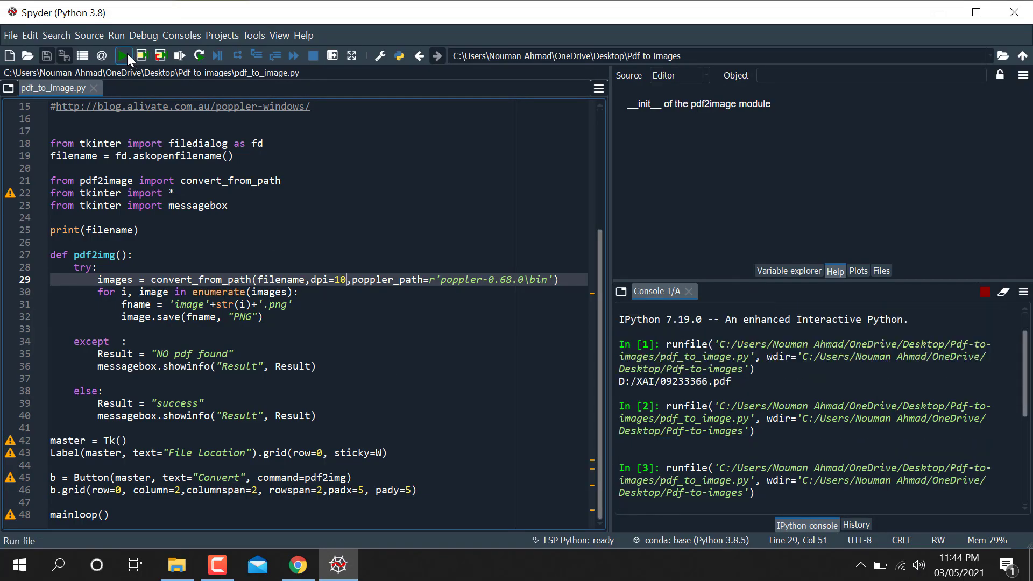
left_click(124, 56)
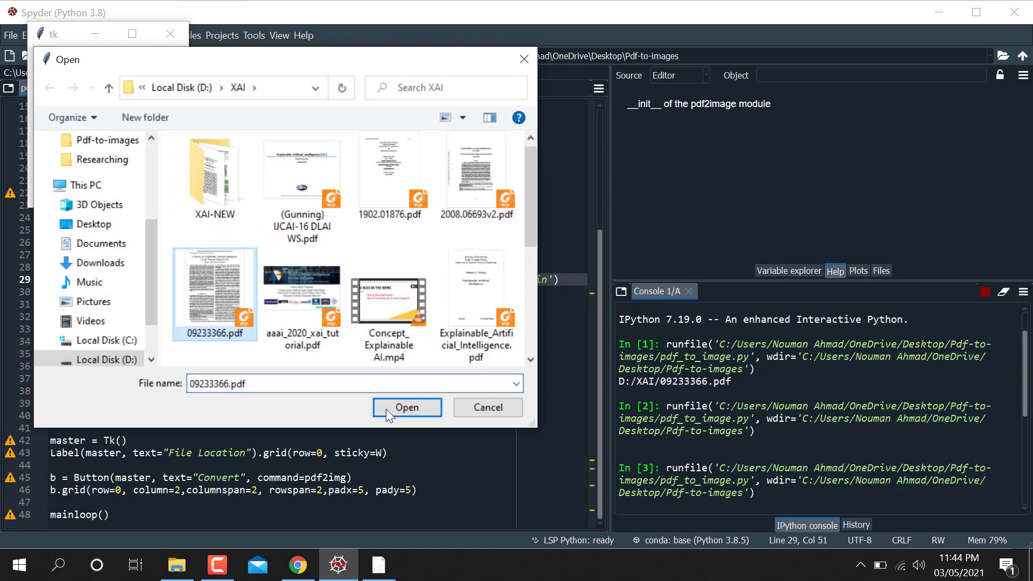
left_click(407, 407)
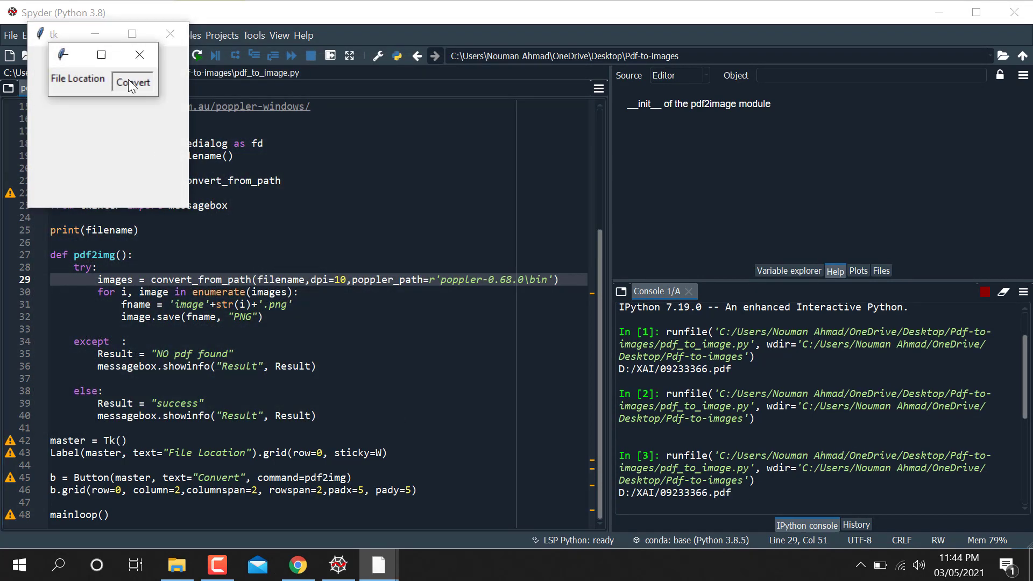
left_click(132, 83)
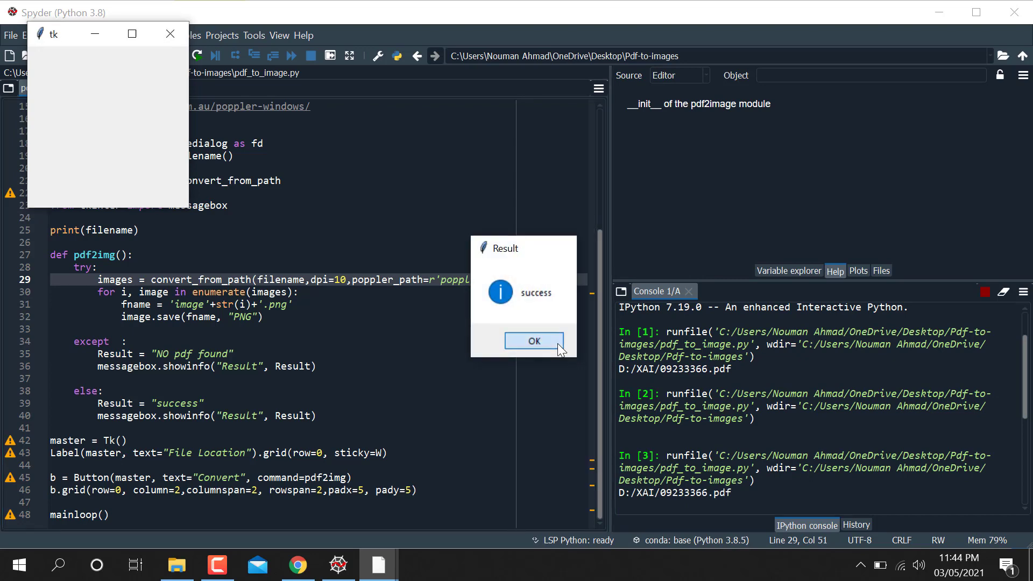
left_click(534, 340)
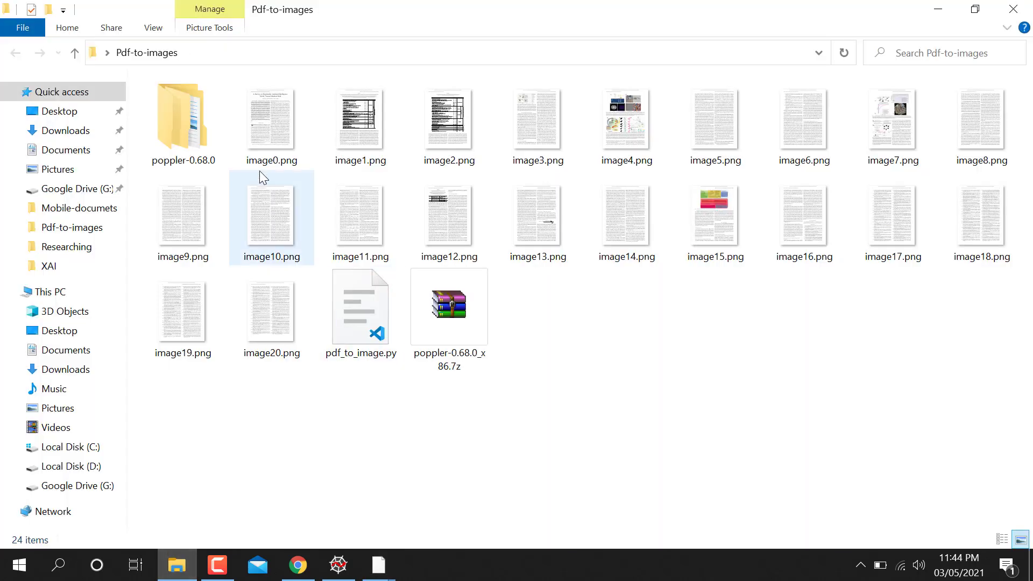
Delete the regenerated image0–image20 files, leaving three items, and return to Spyder.
left_click(271, 122)
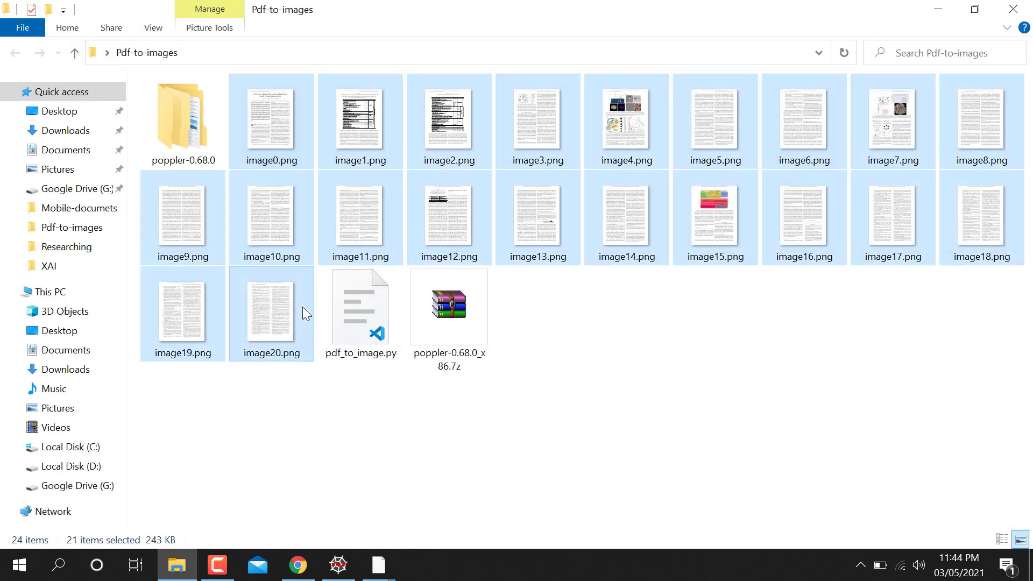
key("Delete")
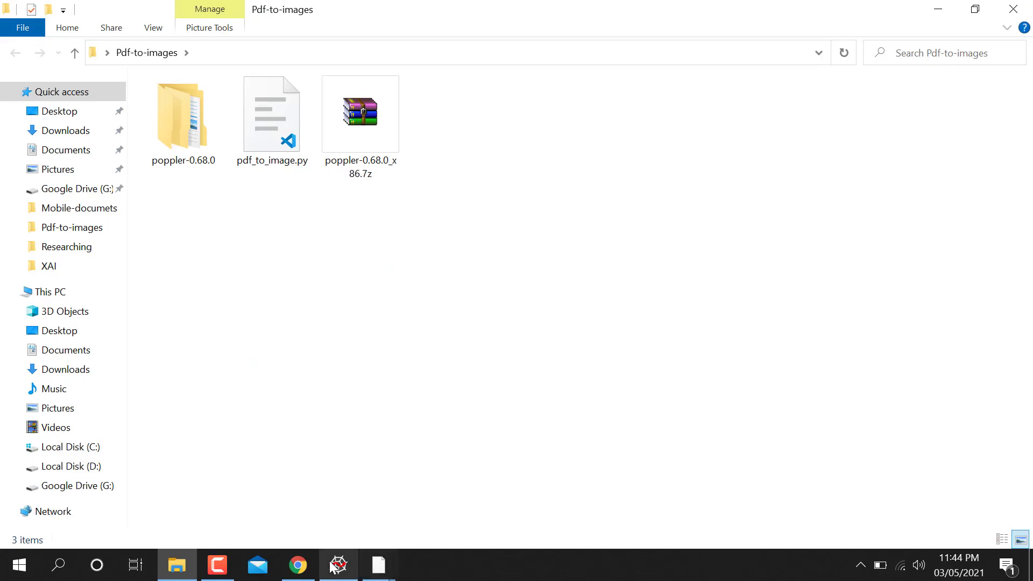
left_click(339, 566)
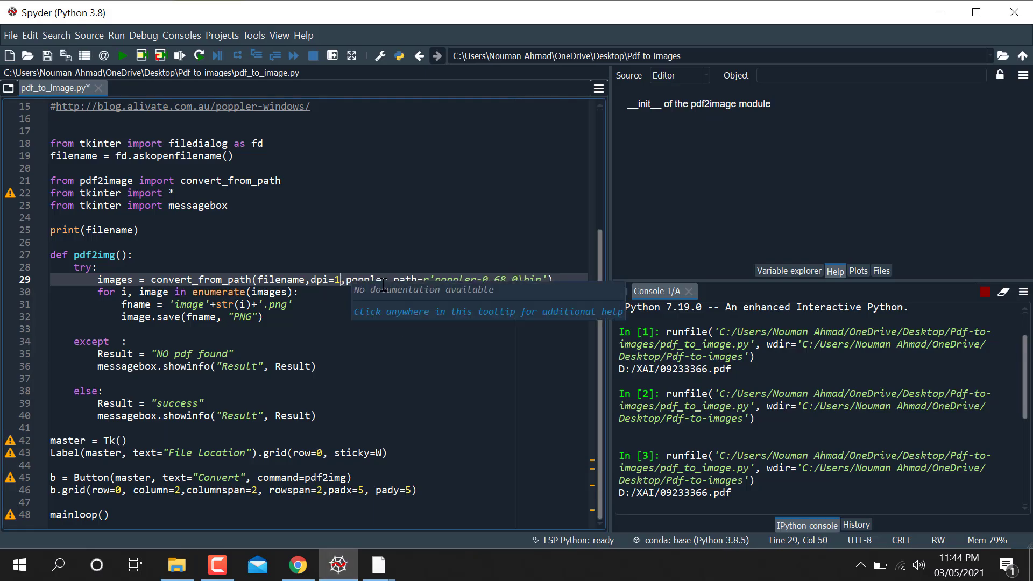
Restore dpi=200 in convert_from_path and highlight the poppler_path argument.
key("backspace")
type("200")
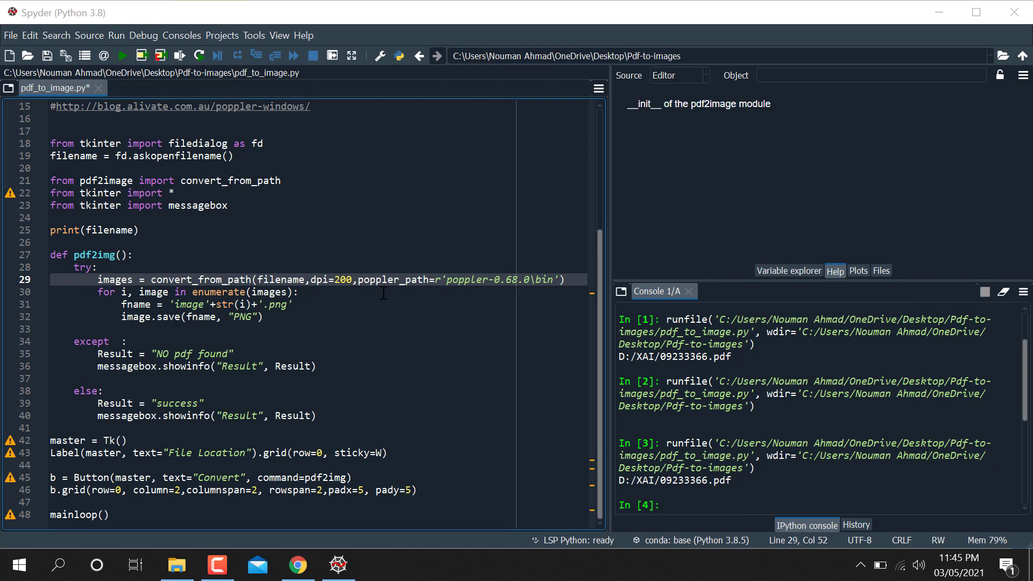
double_click(392, 279)
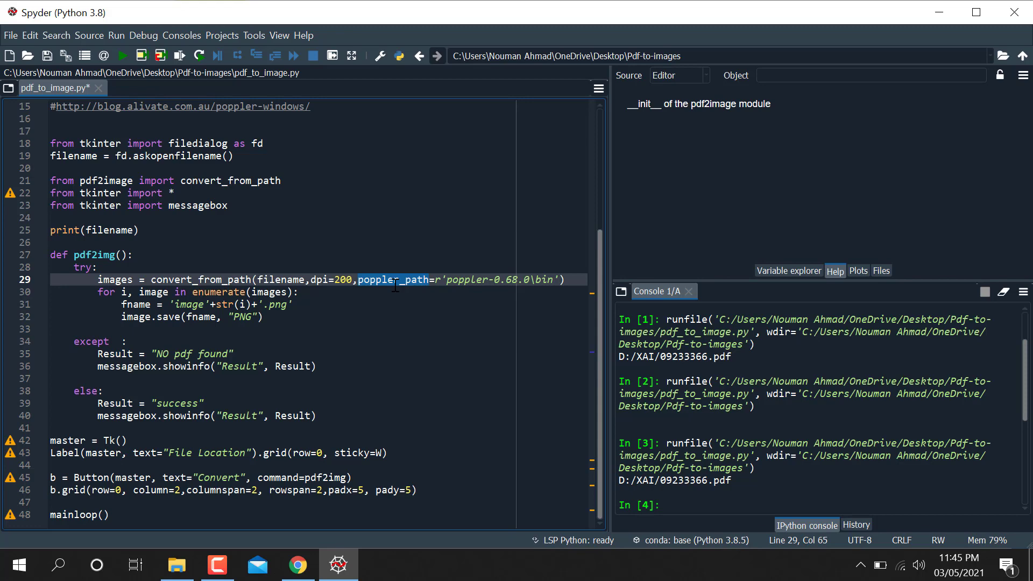
double_click(105, 179)
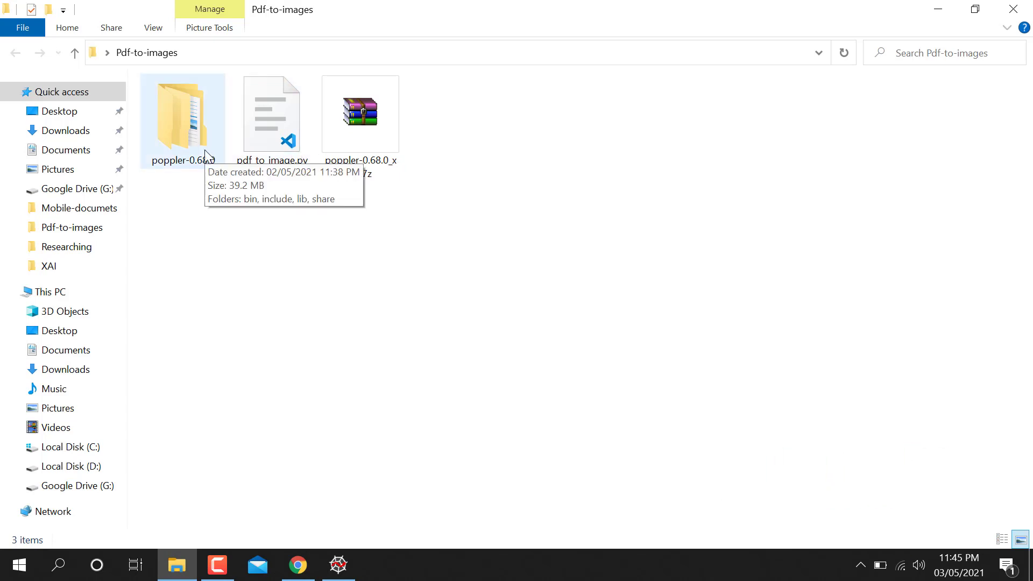
Open poppler-0.68.0 and select its bin folder alongside include, lib and share.
left_click(182, 115)
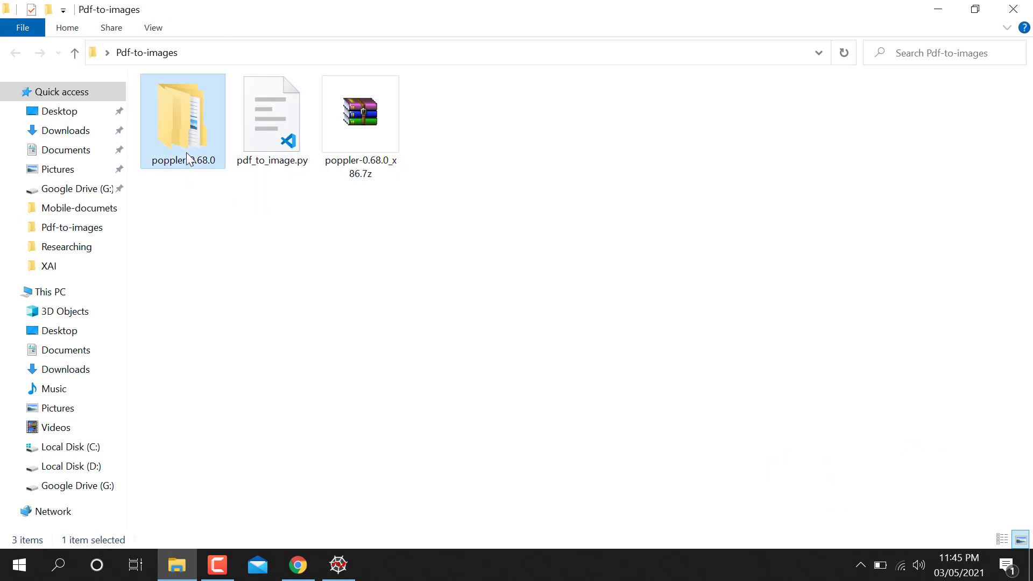
double_click(183, 120)
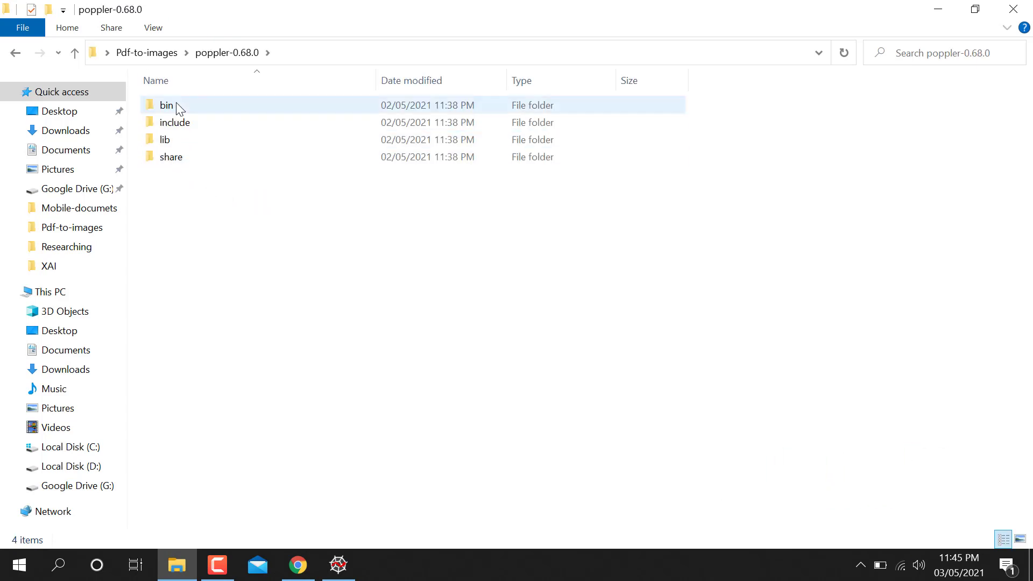
left_click(318, 510)
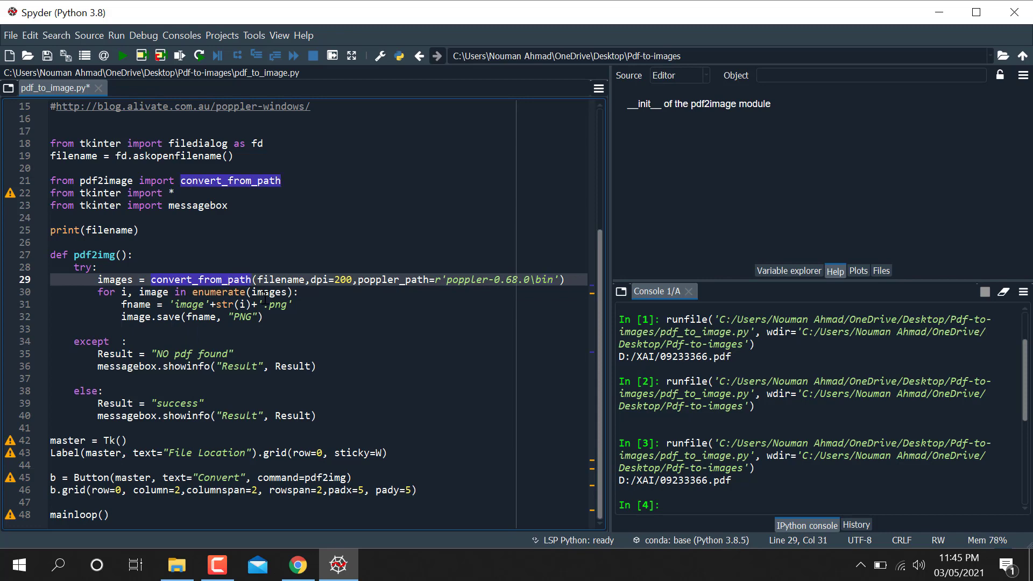
Review the convert_from_path call and image loop, then run the script to open its file picker.
left_click(97, 266)
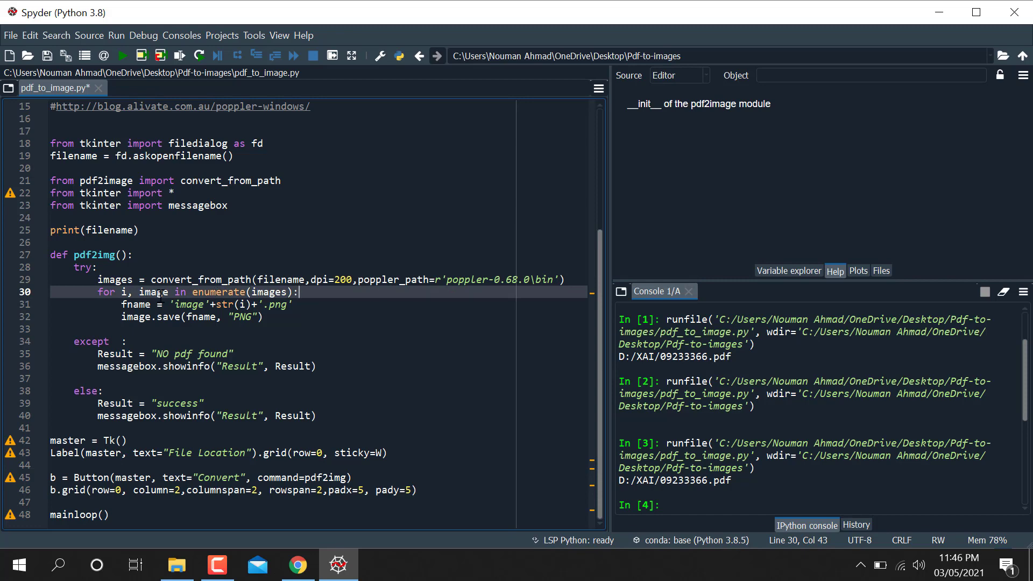
double_click(153, 291)
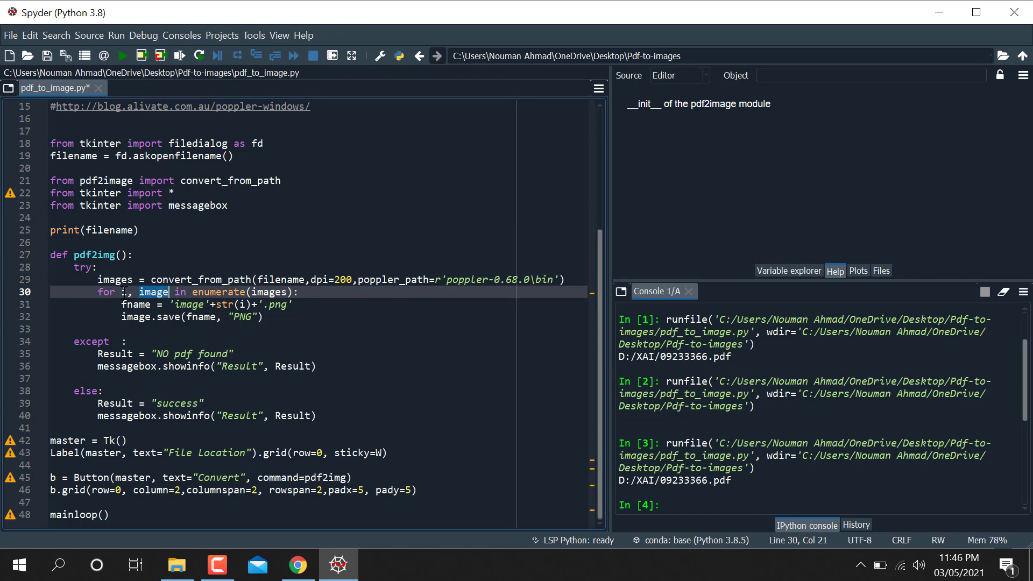
left_click(188, 303)
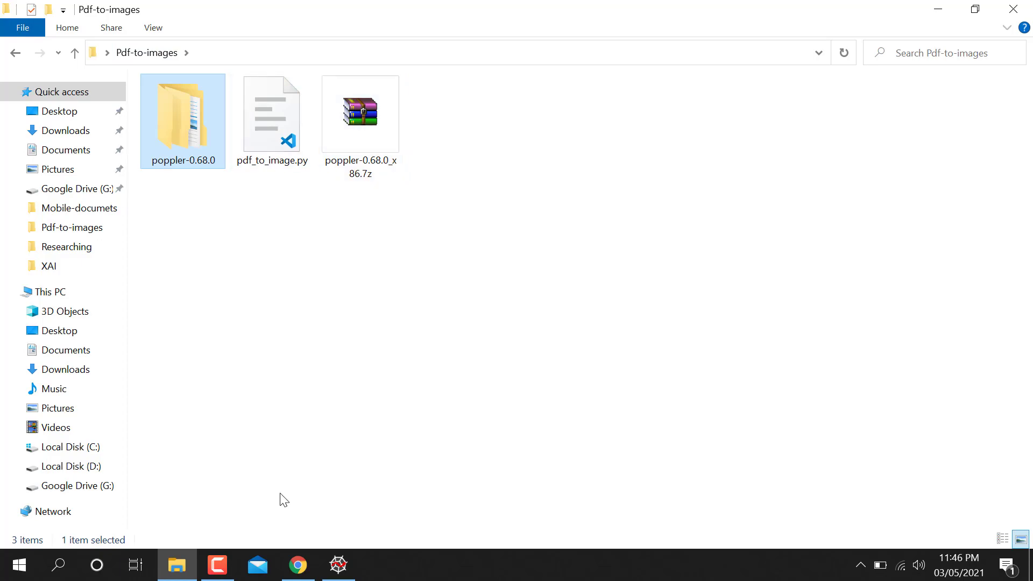
left_click(338, 566)
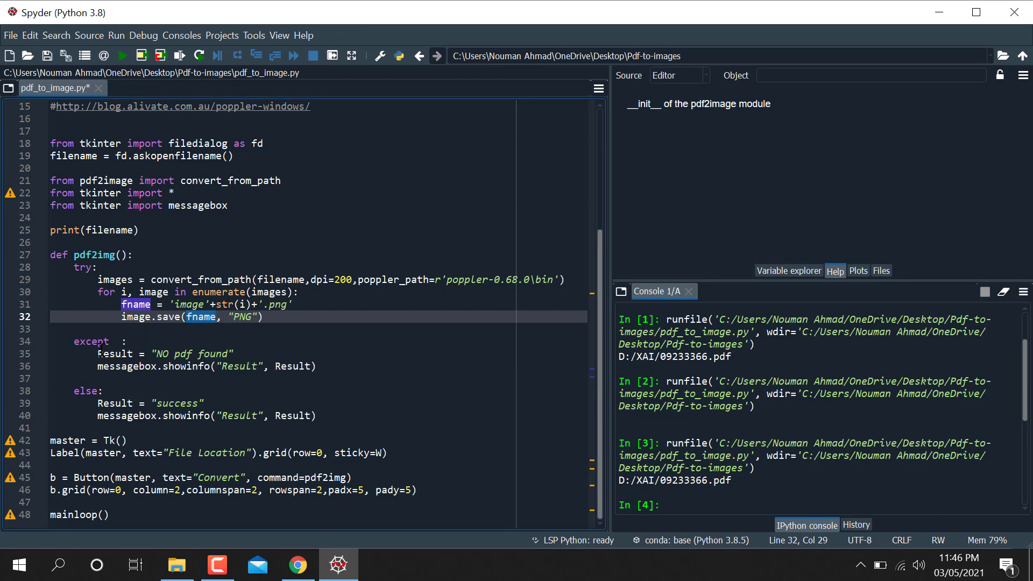
mouse_move(136, 264)
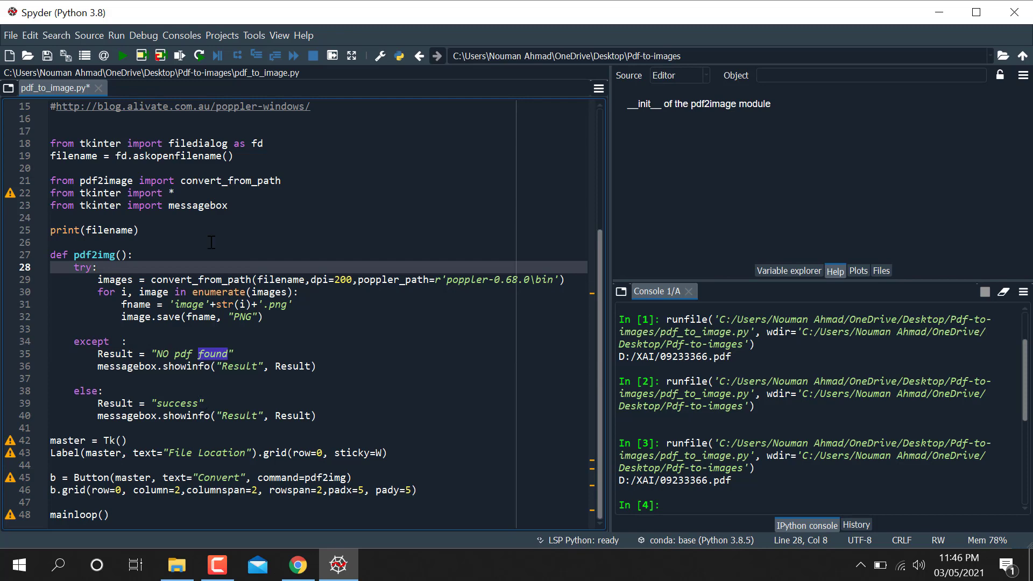
left_click(120, 55)
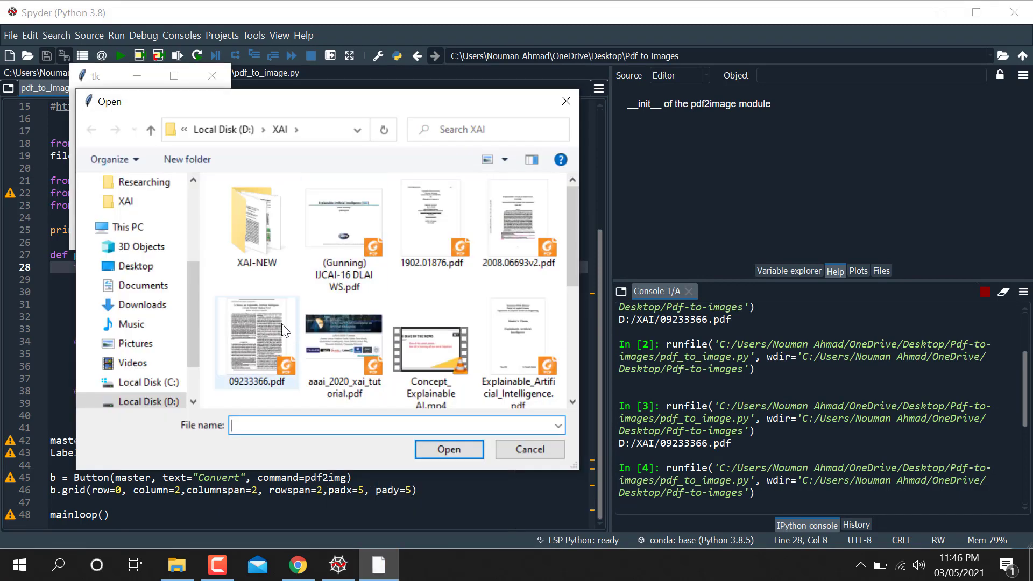
Pick 2008.06693v2.pdf, convert it, and view the output folder.
left_click(519, 224)
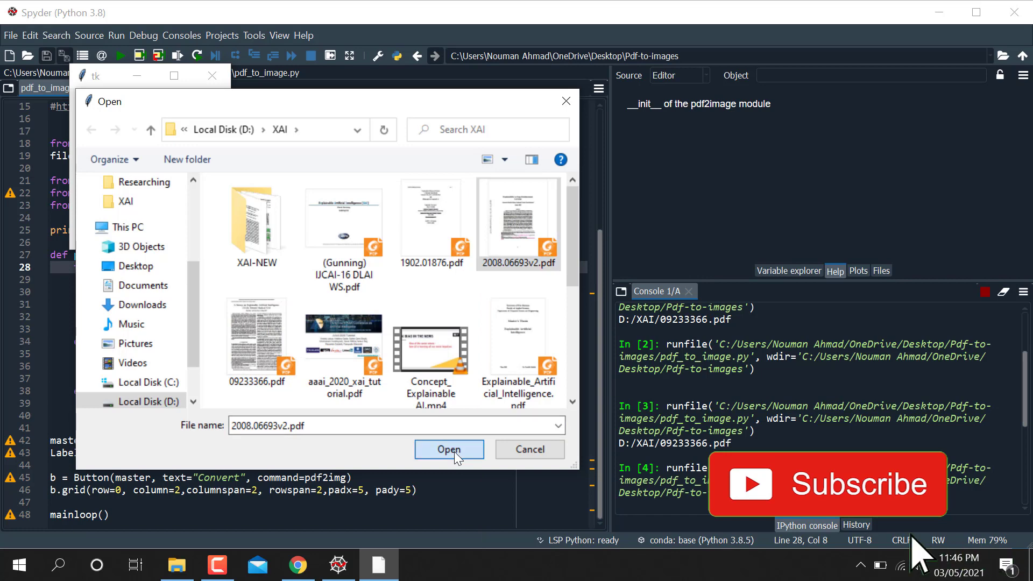
left_click(448, 449)
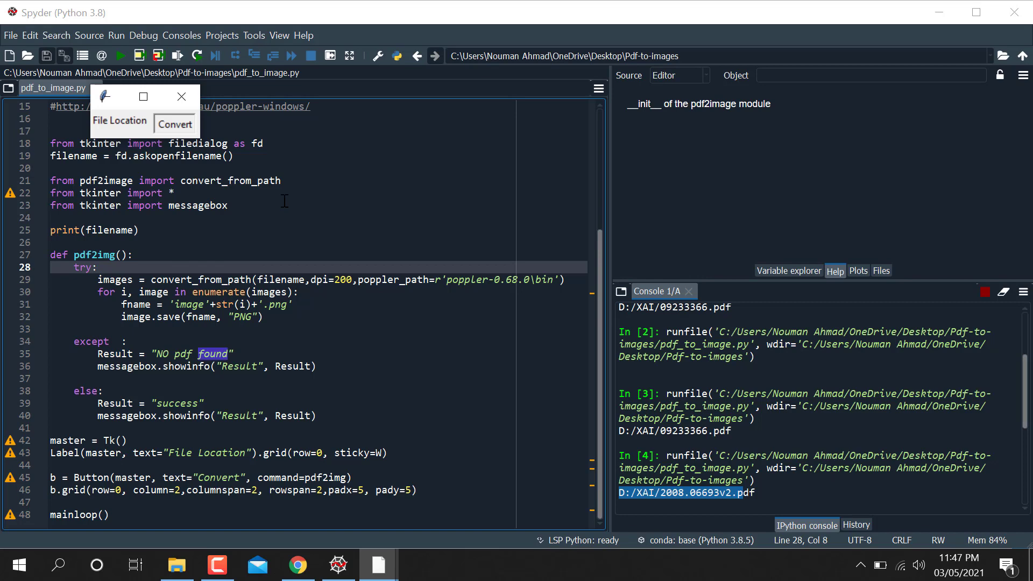
mouse_move(303, 320)
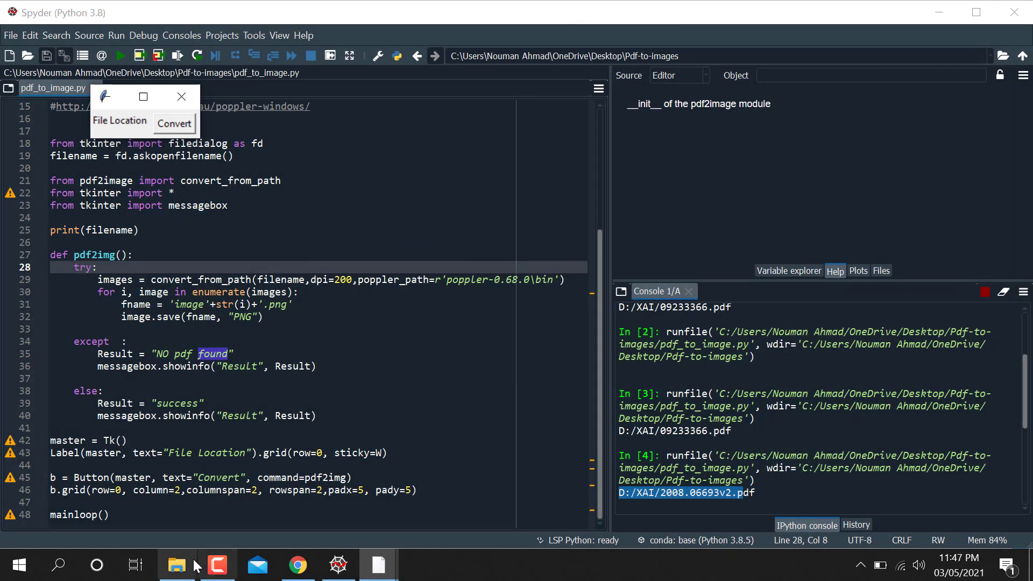
left_click(176, 565)
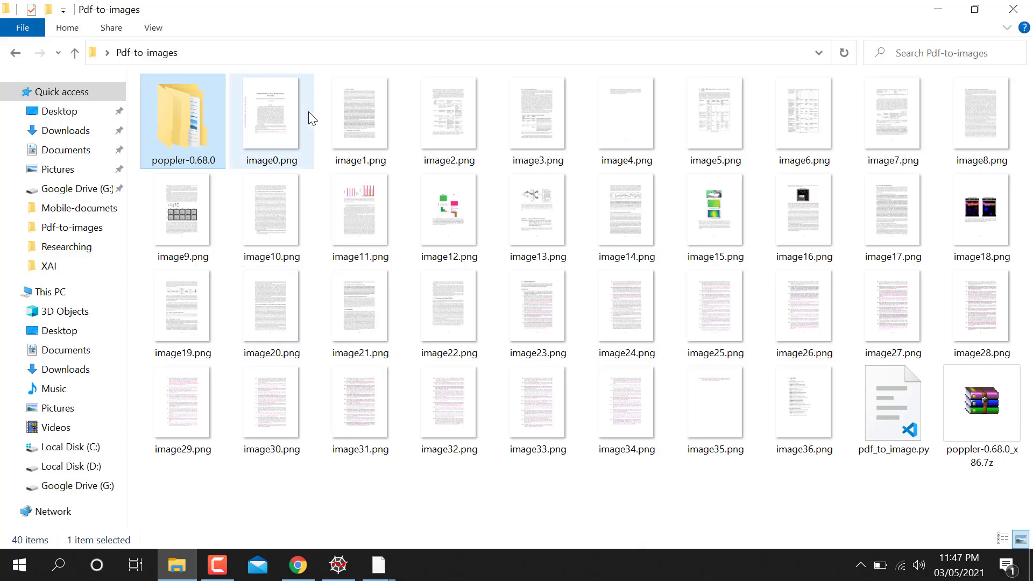
Inspect the first generated page images, then return to Spyder's success message.
double_click(538, 114)
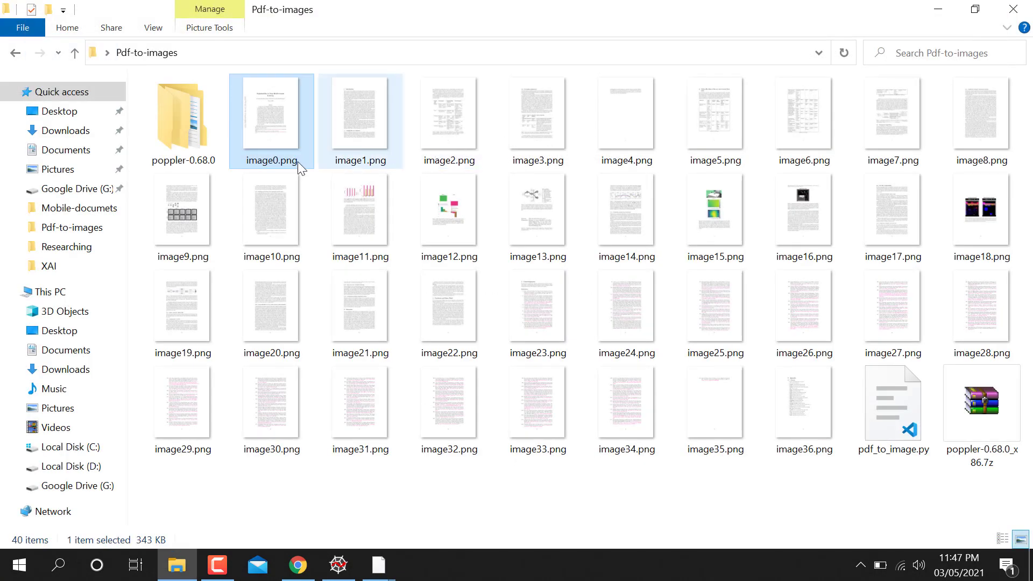
mouse_move(332, 161)
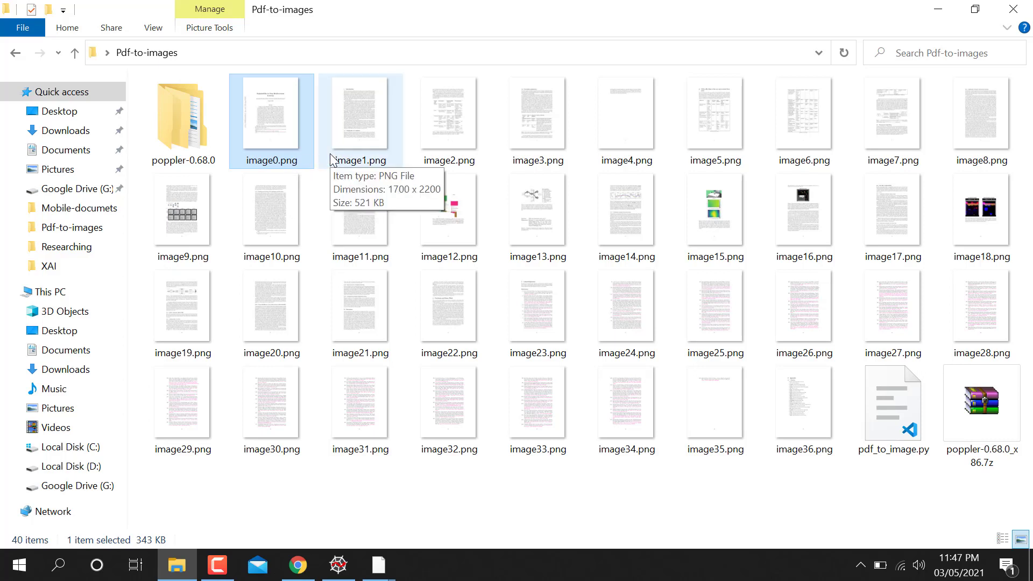
mouse_move(716, 313)
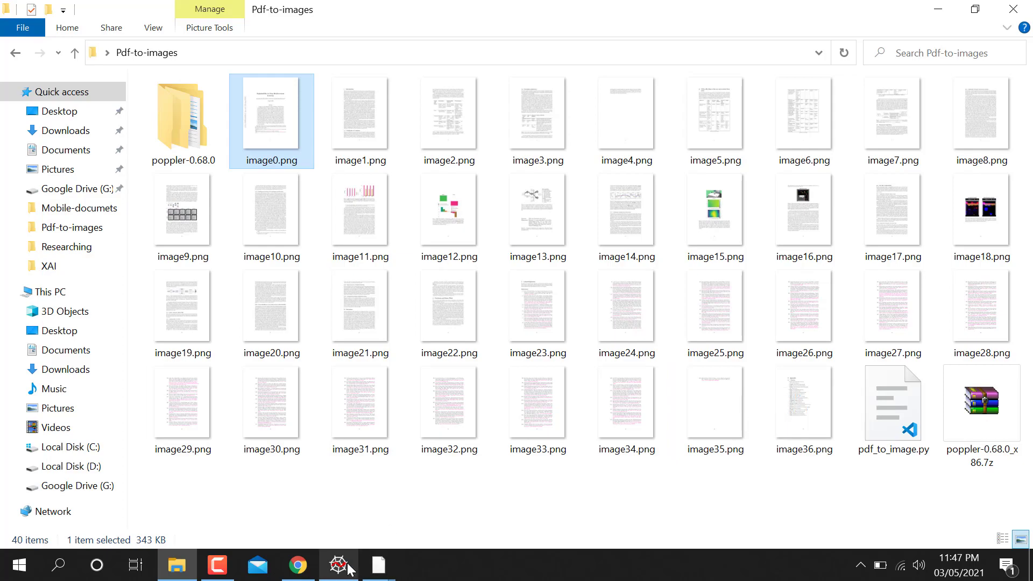
left_click(338, 565)
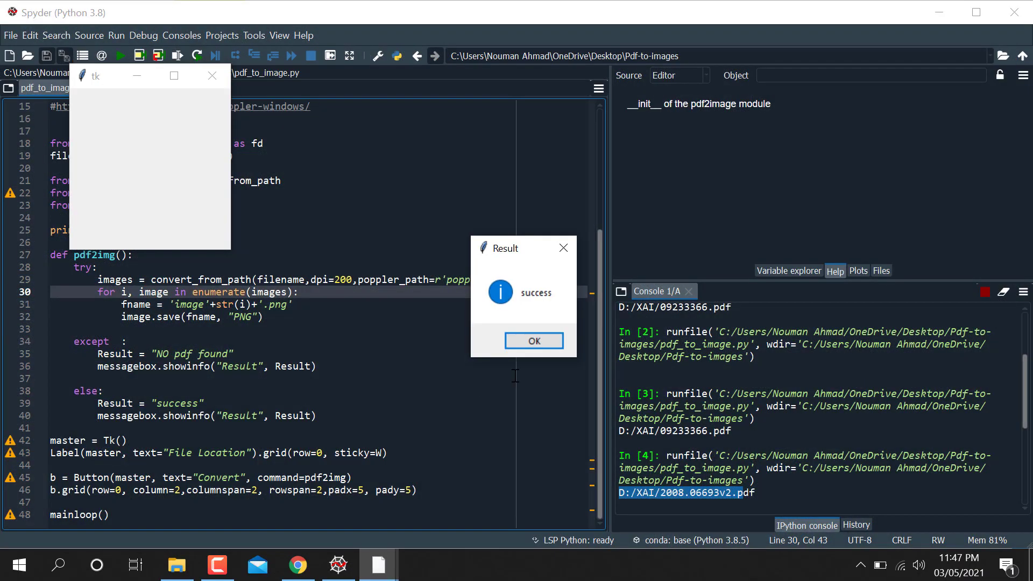
Click OK on the Result message so the tk converter window closes.
left_click(533, 341)
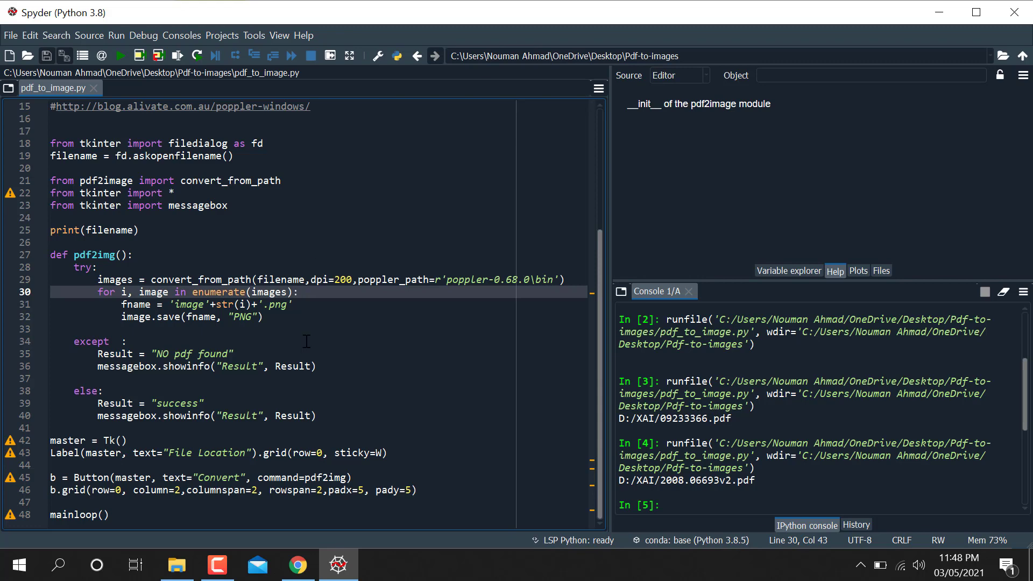
mouse_move(230, 517)
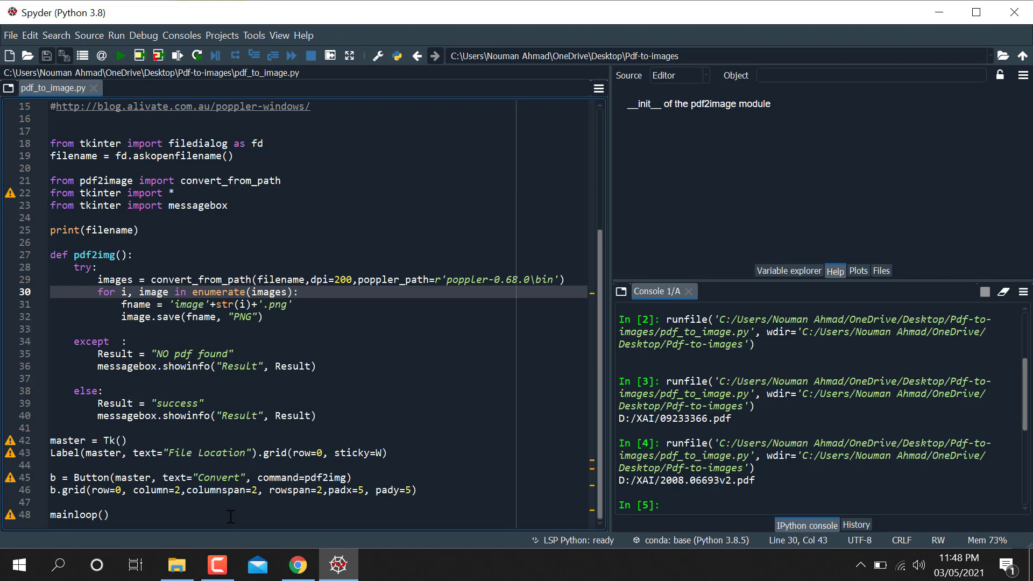
left_click(217, 565)
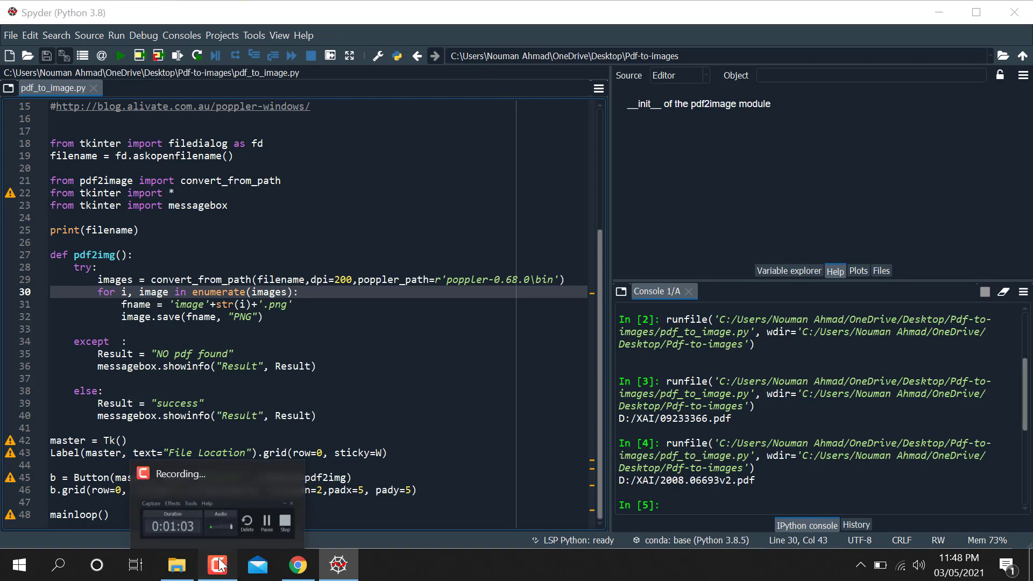